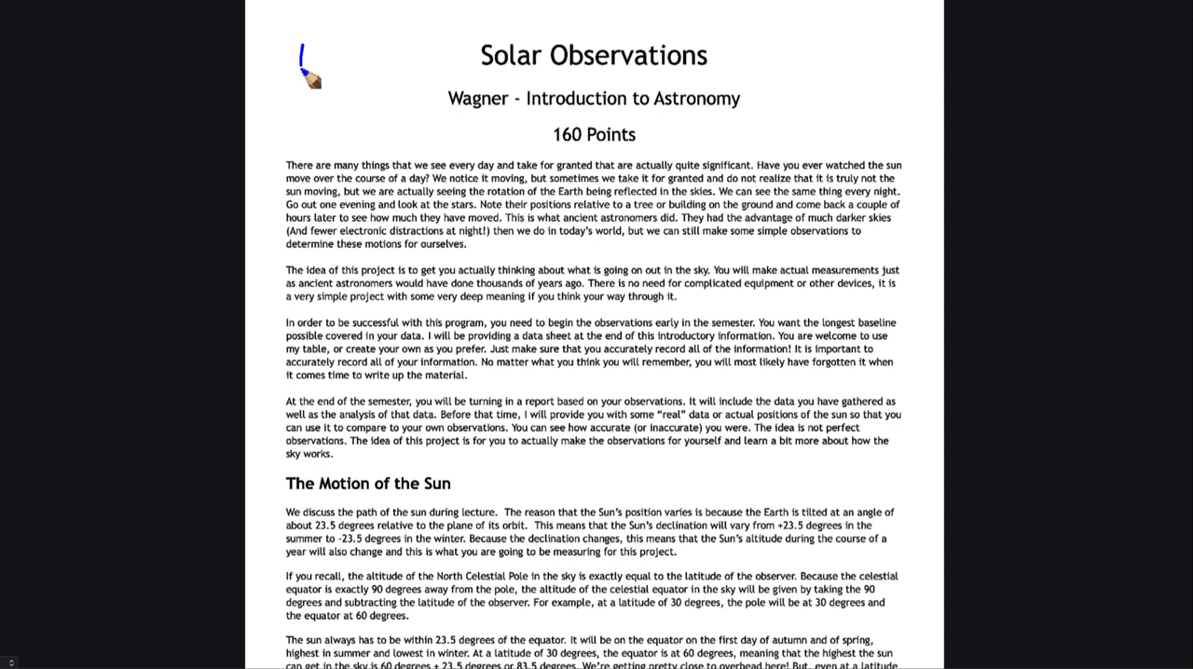
Sketch a small sun and the vertical side of a right triangle in the top margin.
left_click_drag(302, 52, 301, 127)
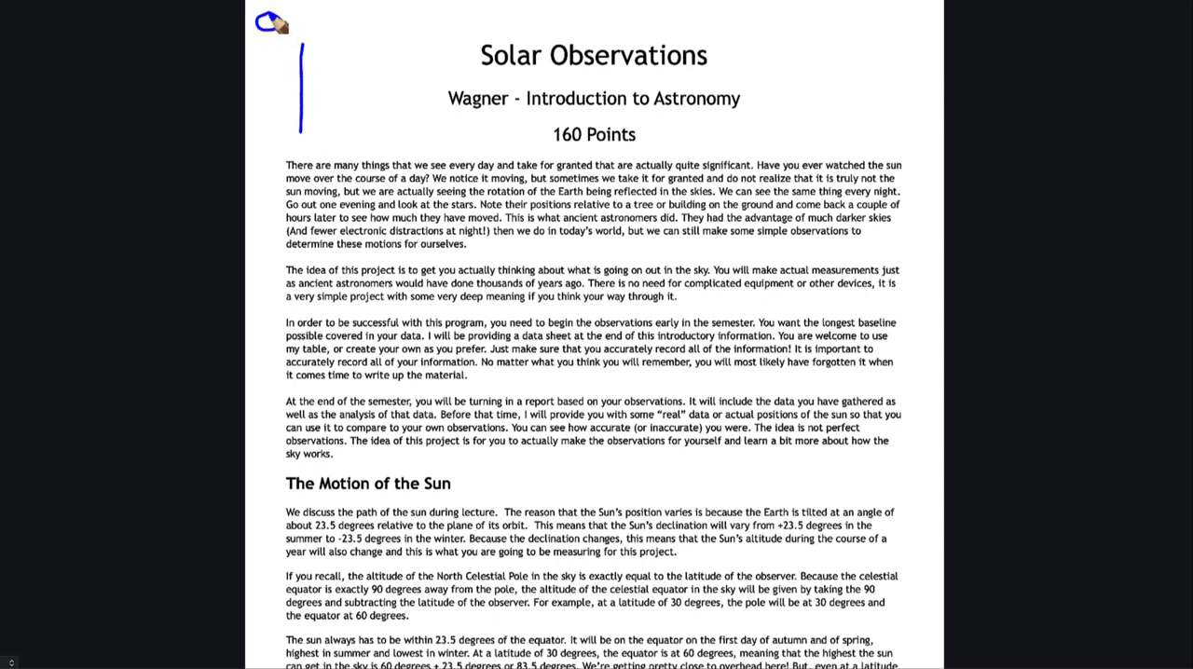
left_click_drag(302, 46, 407, 140)
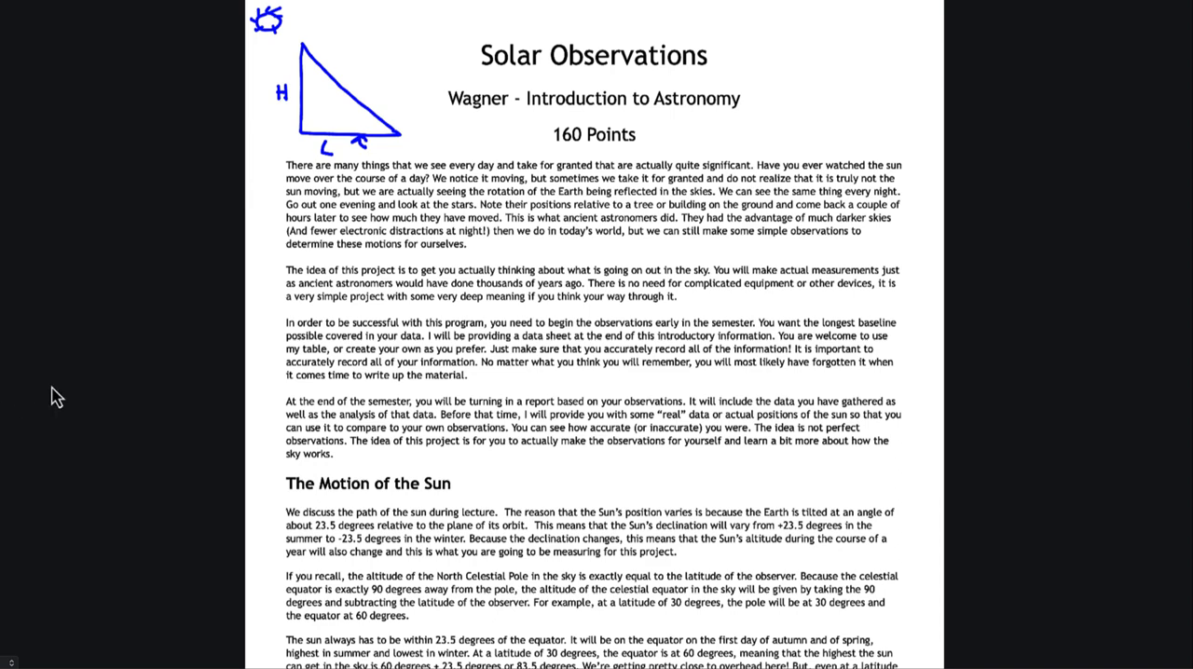
Scroll down the handout to the Altitude Measurements section and shadow-measurement figure.
scroll("up", 3)
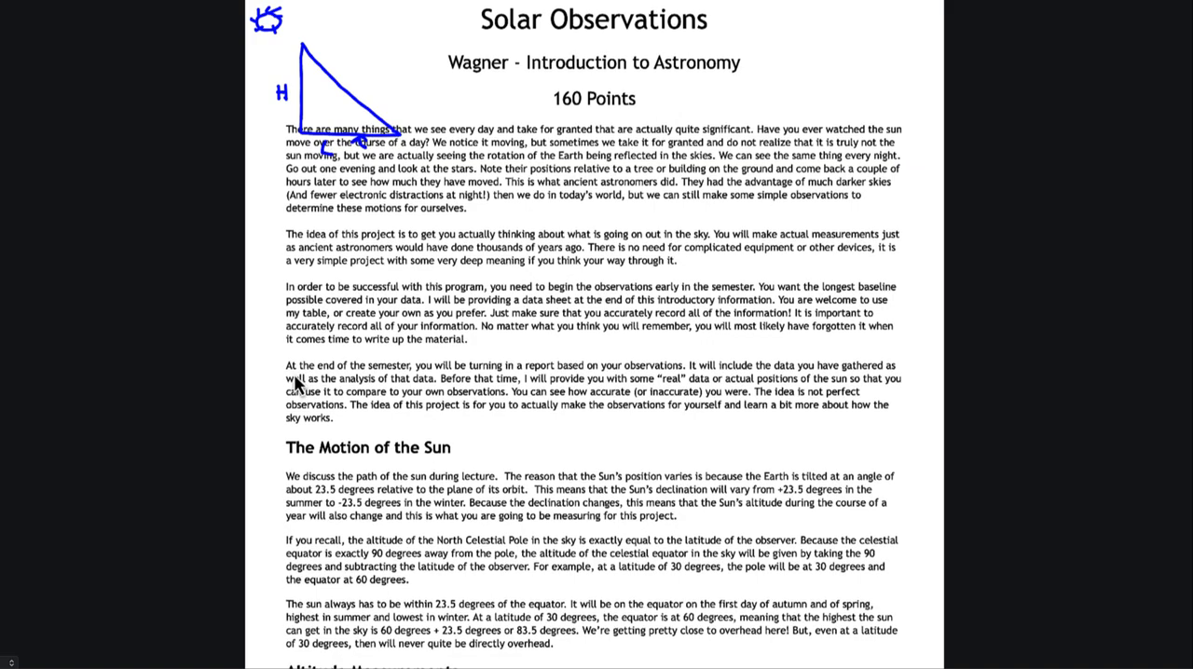
scroll("down", 3)
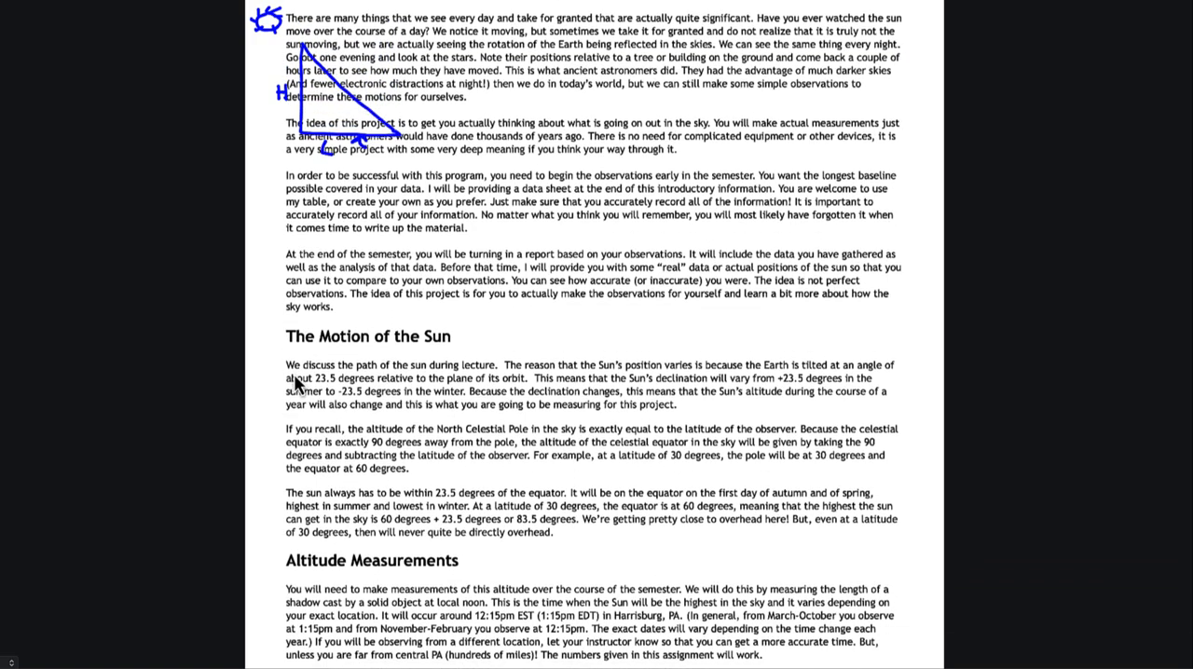
scroll("down", 3)
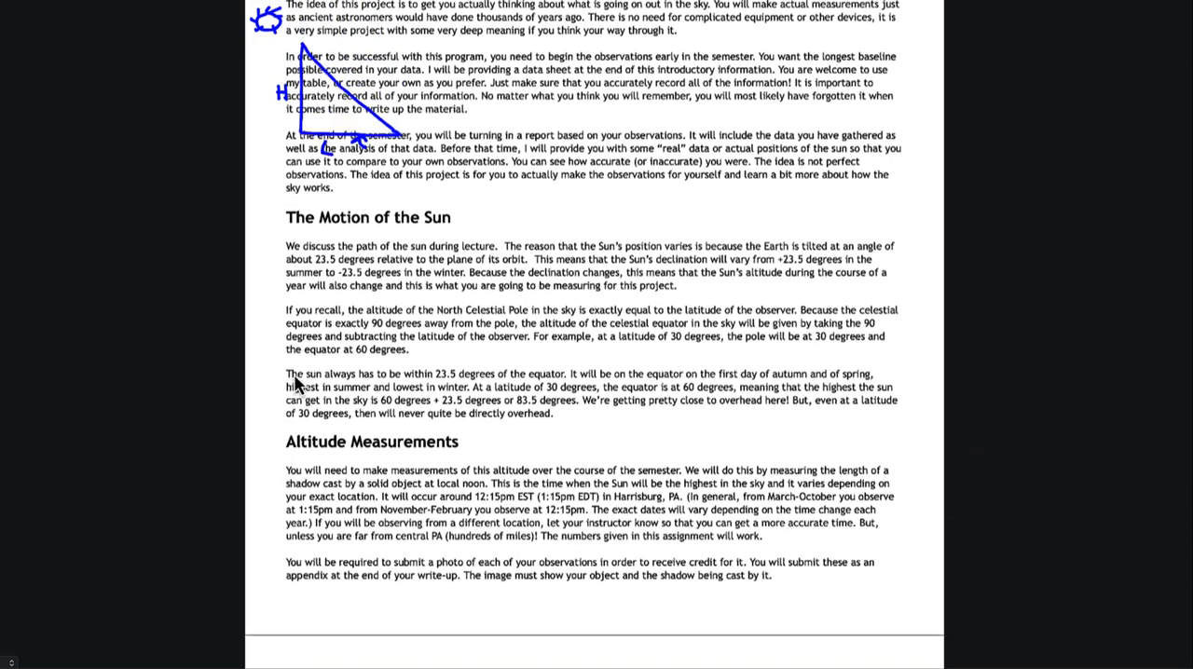
scroll("down", 3)
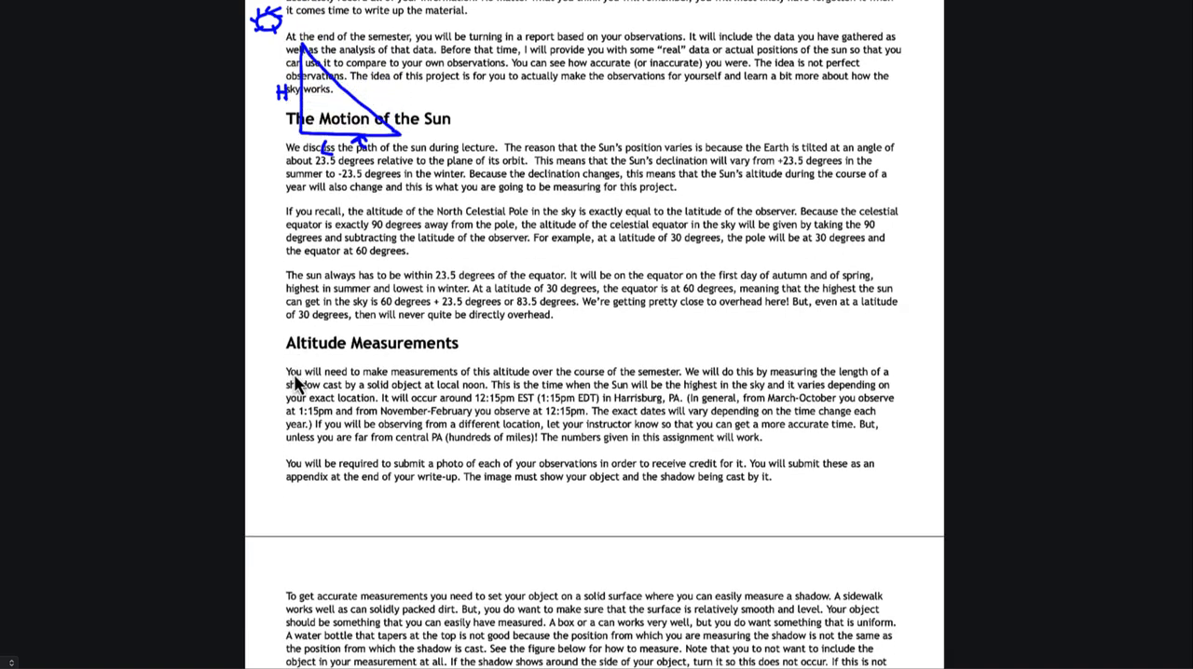
scroll("down", 3)
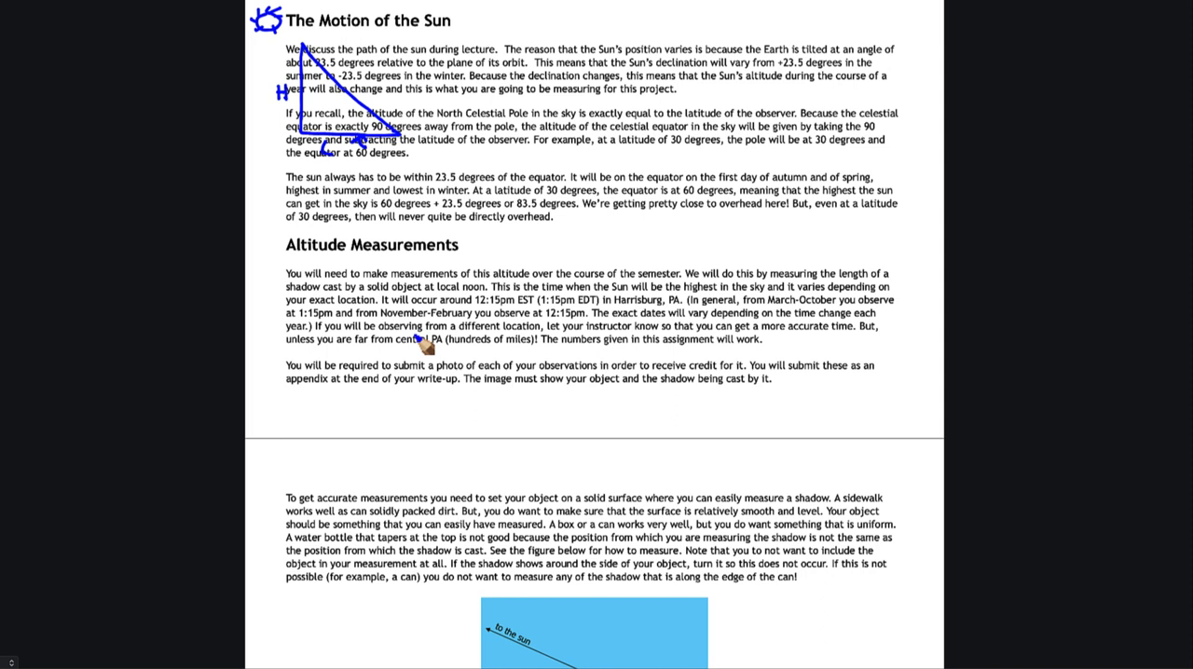
mouse_move(481, 317)
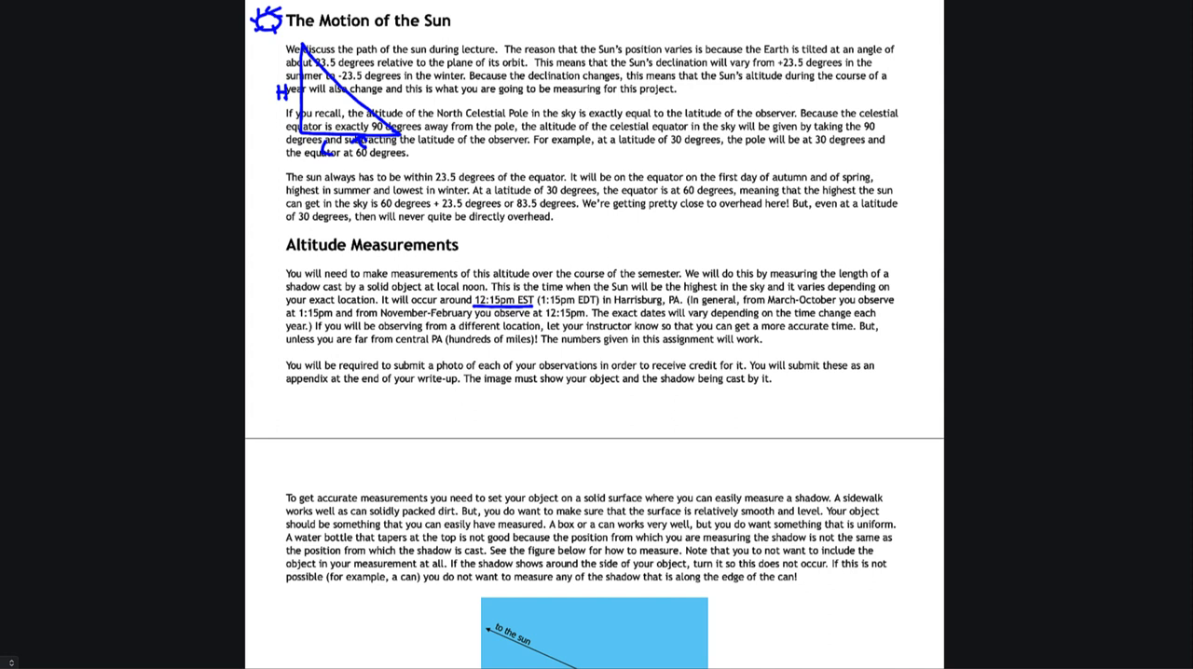
mouse_move(507, 319)
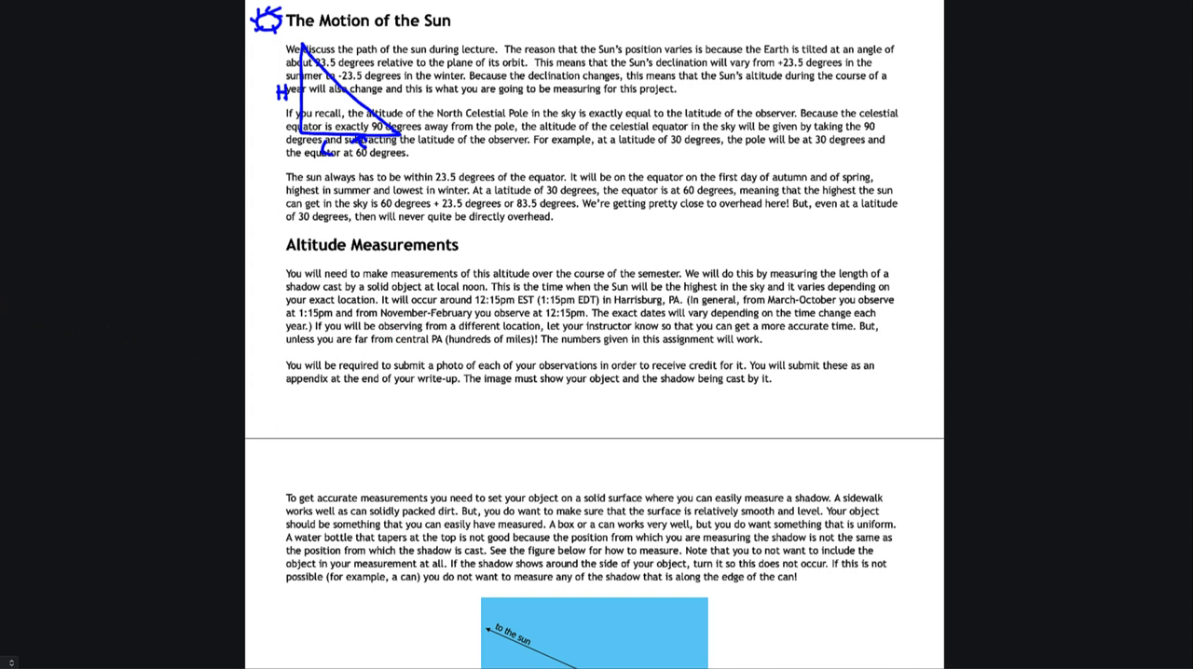
mouse_move(205, 362)
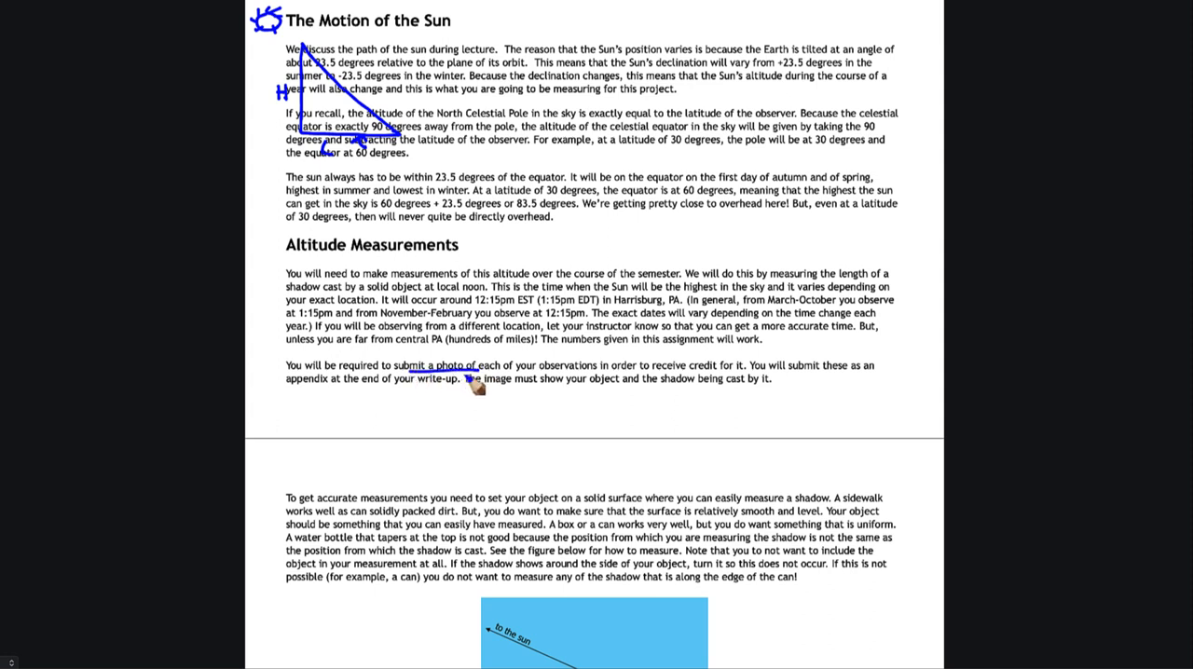
mouse_move(473, 387)
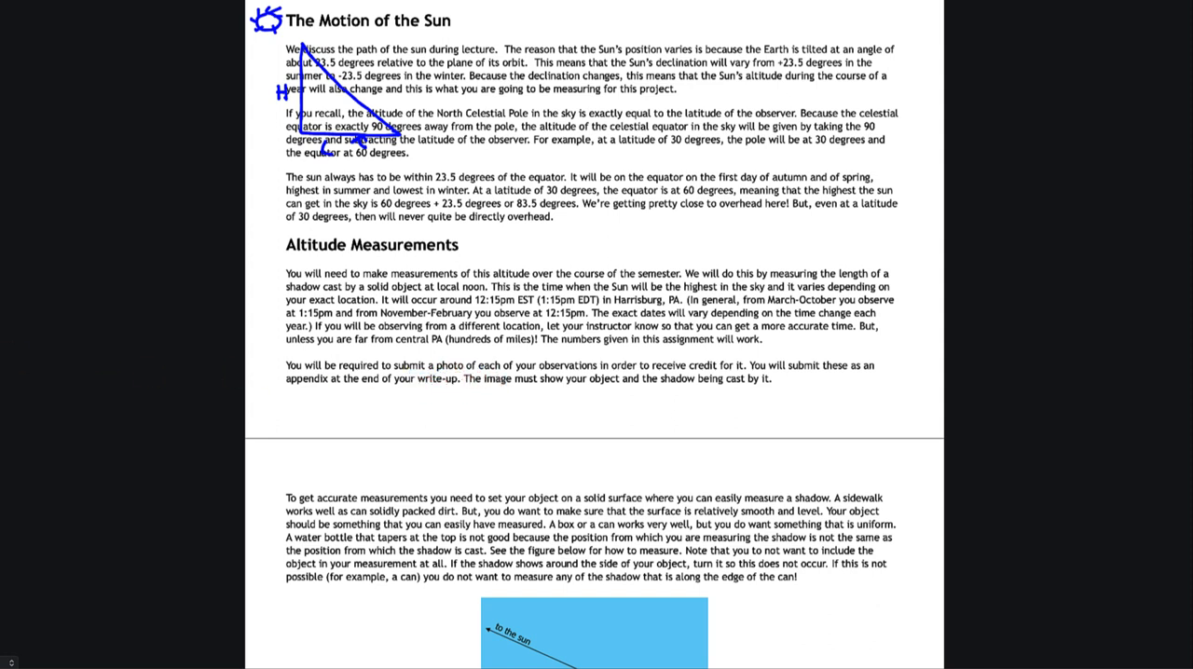
Scroll to the shadow diagram with the tangent and arctan formulas for θ.
scroll("down", 3)
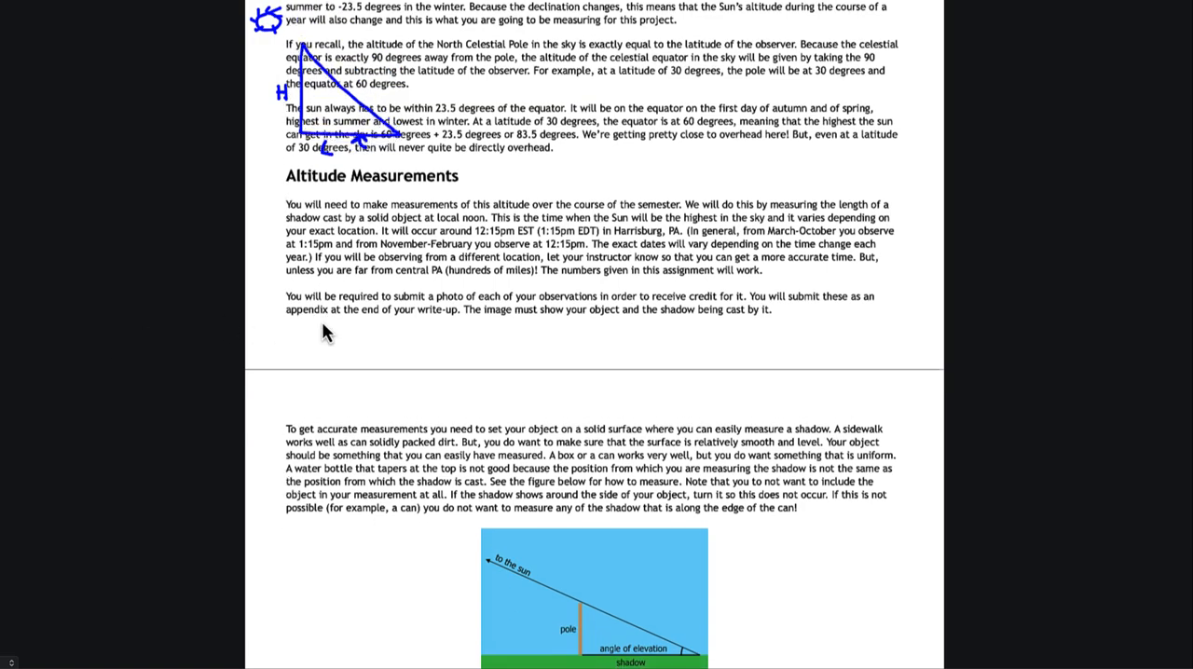
scroll("down", 3)
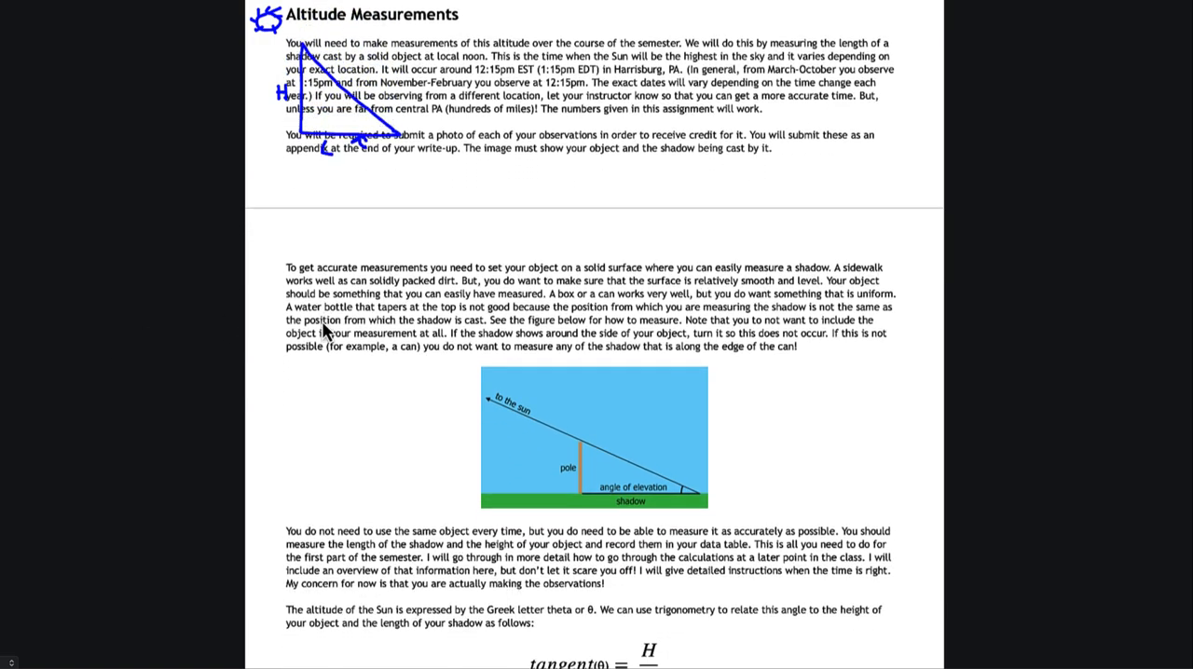
scroll("down", 3)
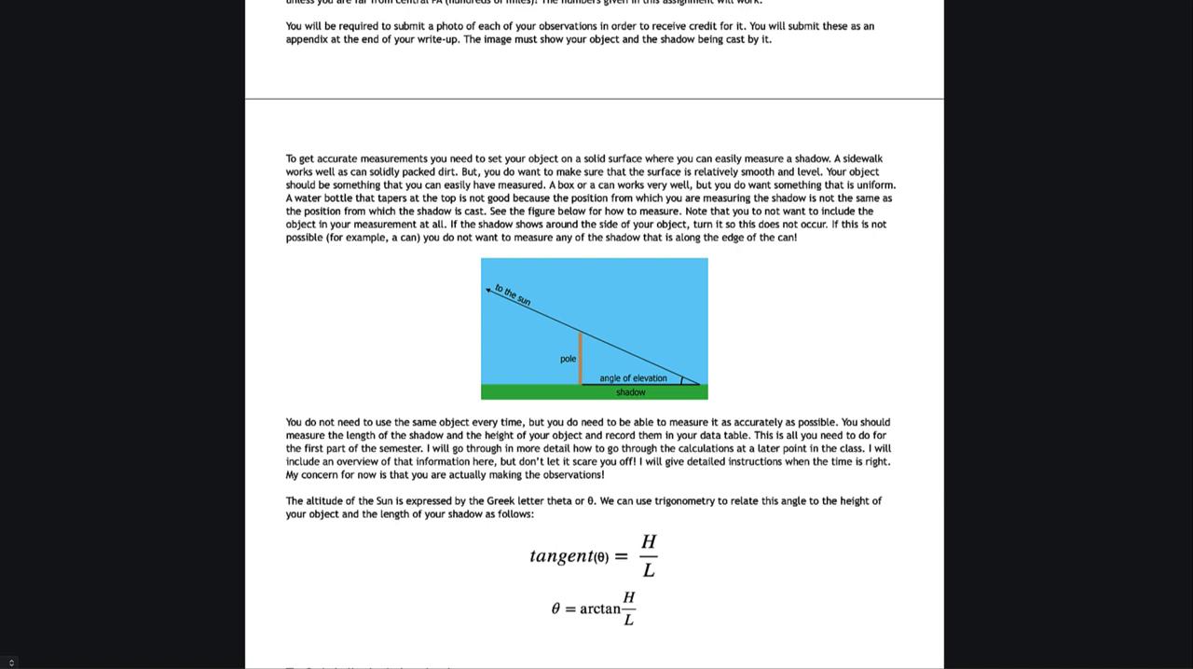
Scroll down so the tangent formula and Sun's declination formula are in view.
scroll("down", 3)
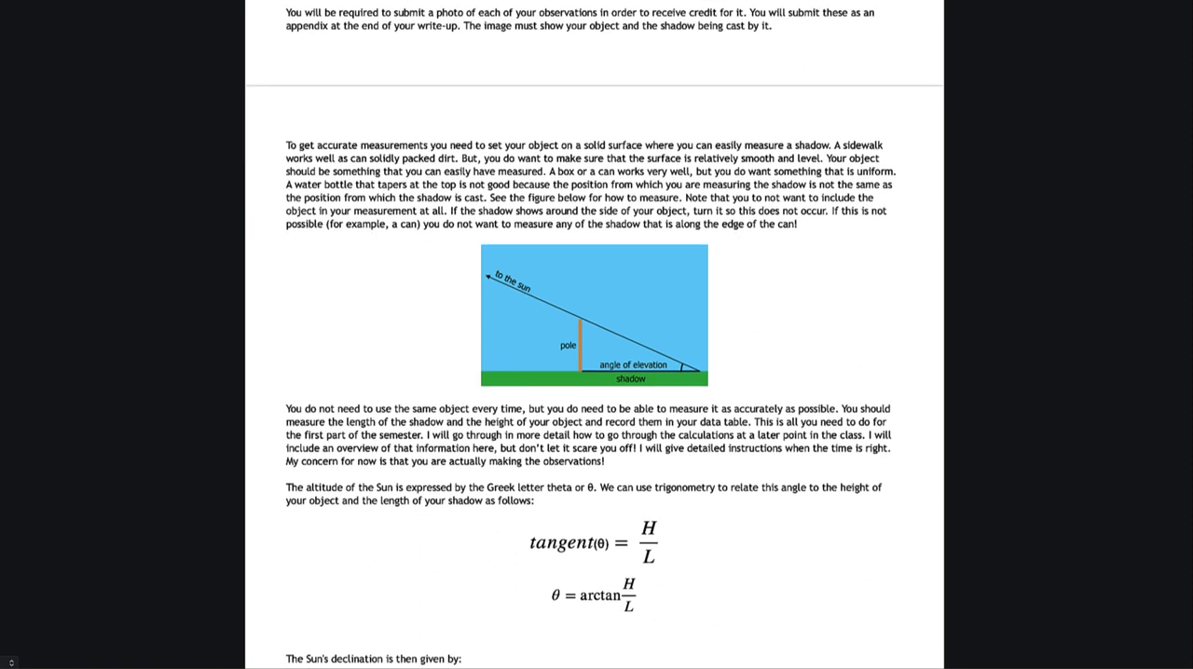
mouse_move(28, 309)
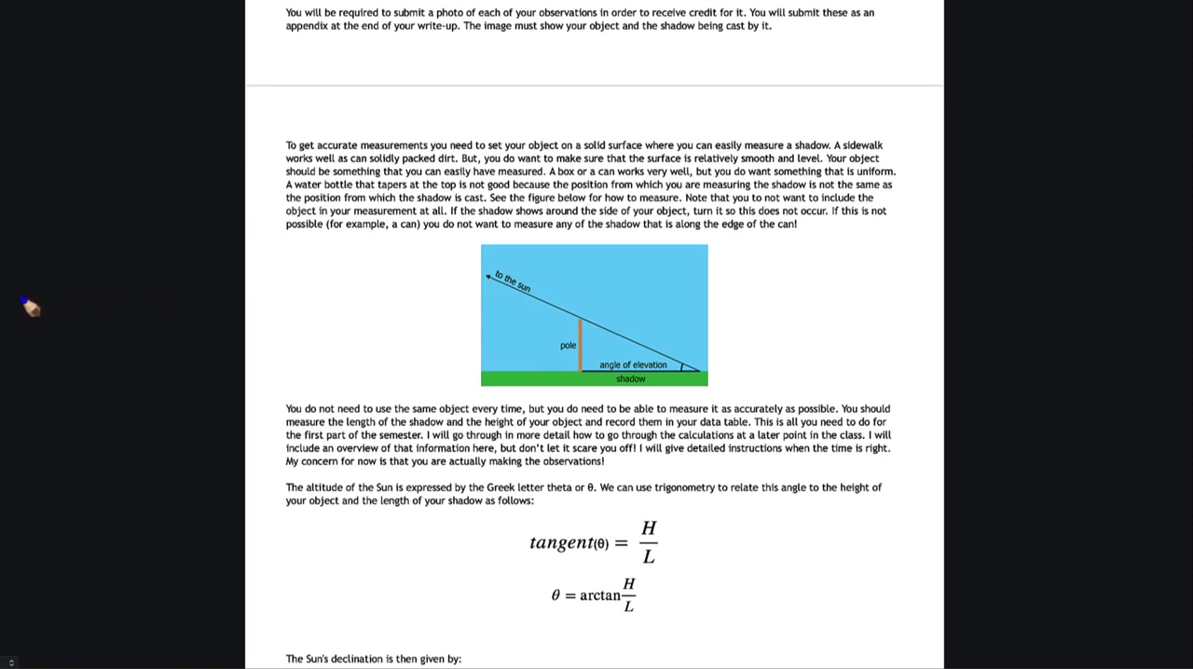
mouse_move(86, 337)
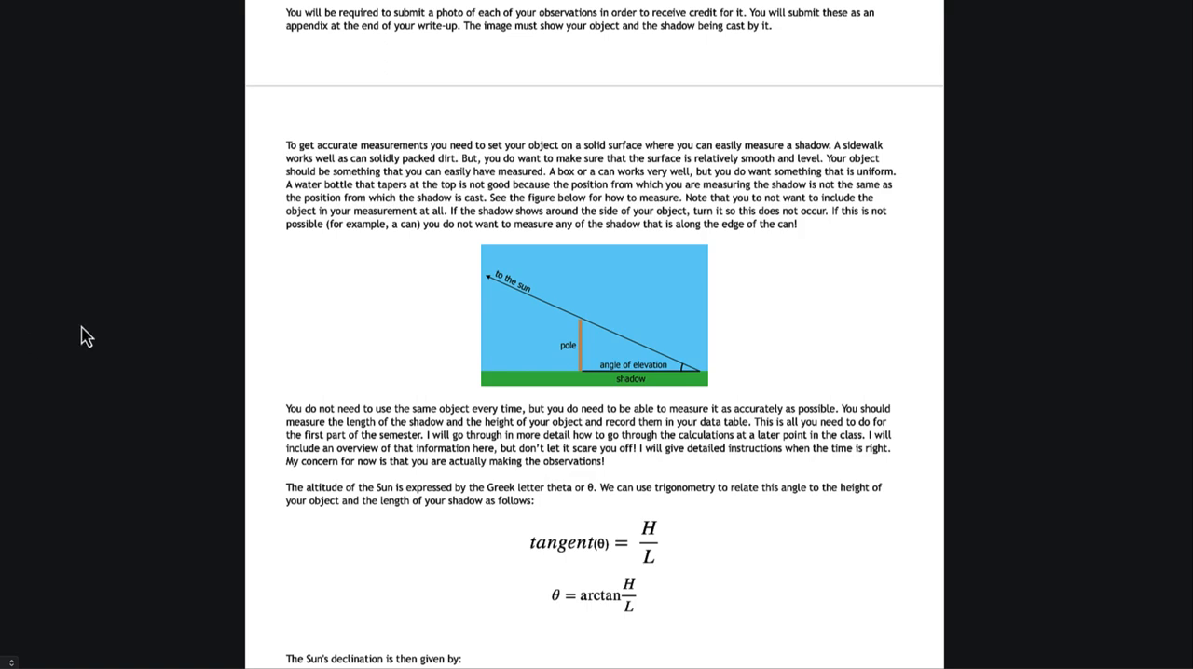
scroll("down", 3)
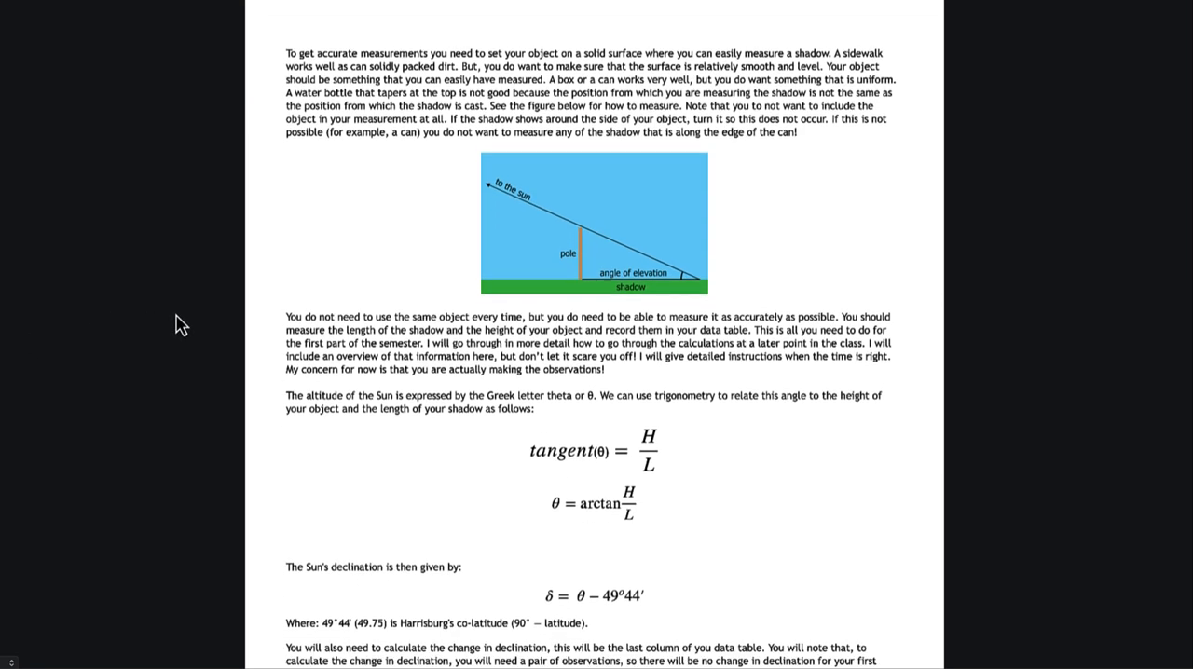
scroll("down", 3)
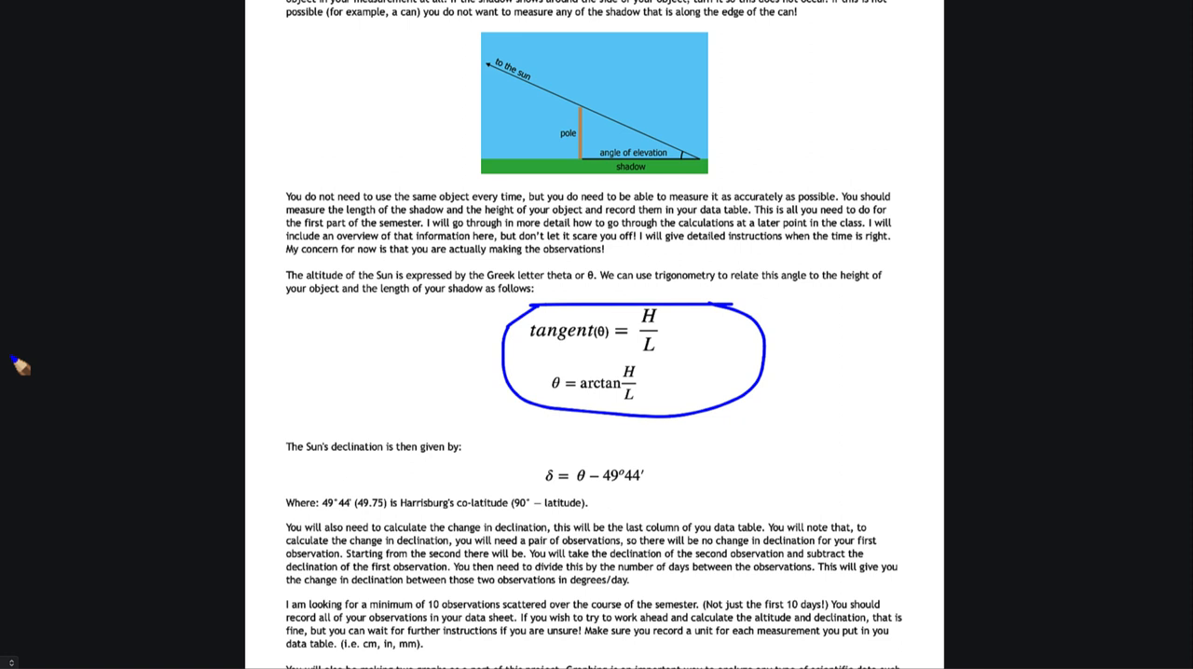
mouse_move(52, 367)
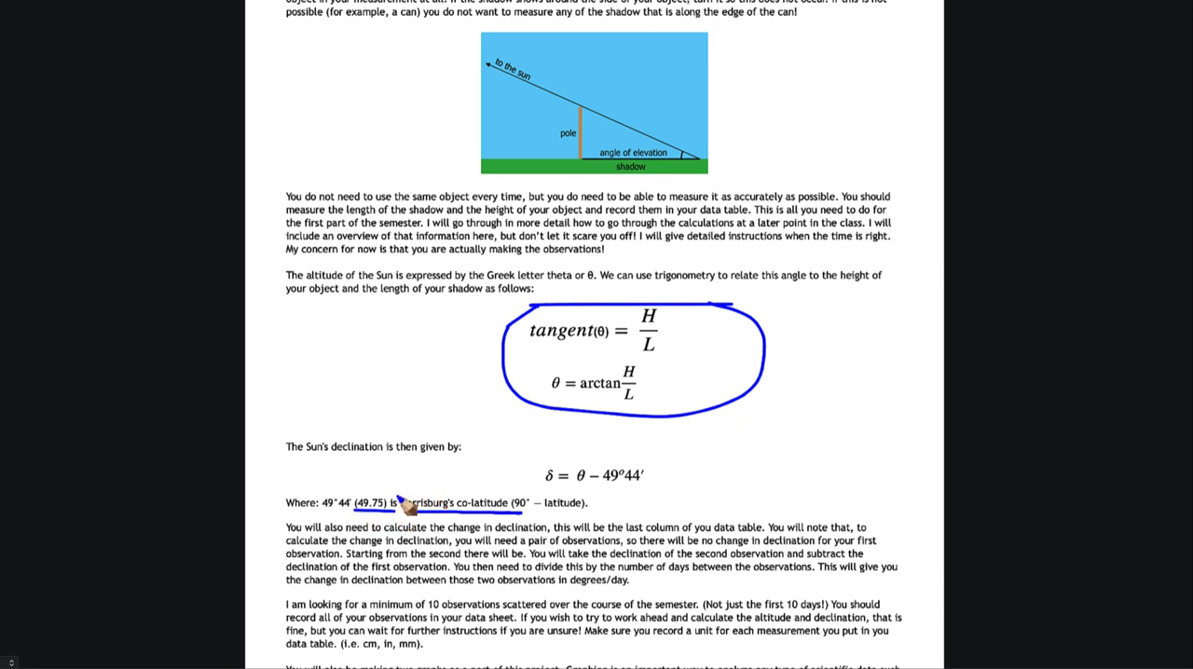
mouse_move(417, 507)
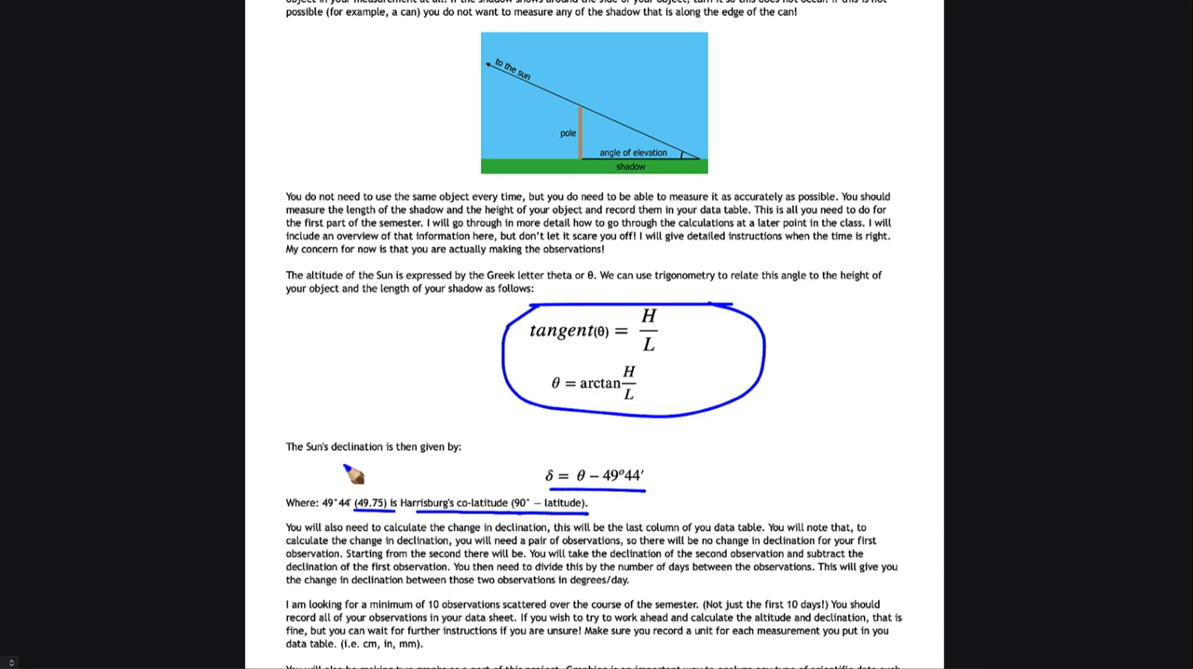
mouse_move(372, 473)
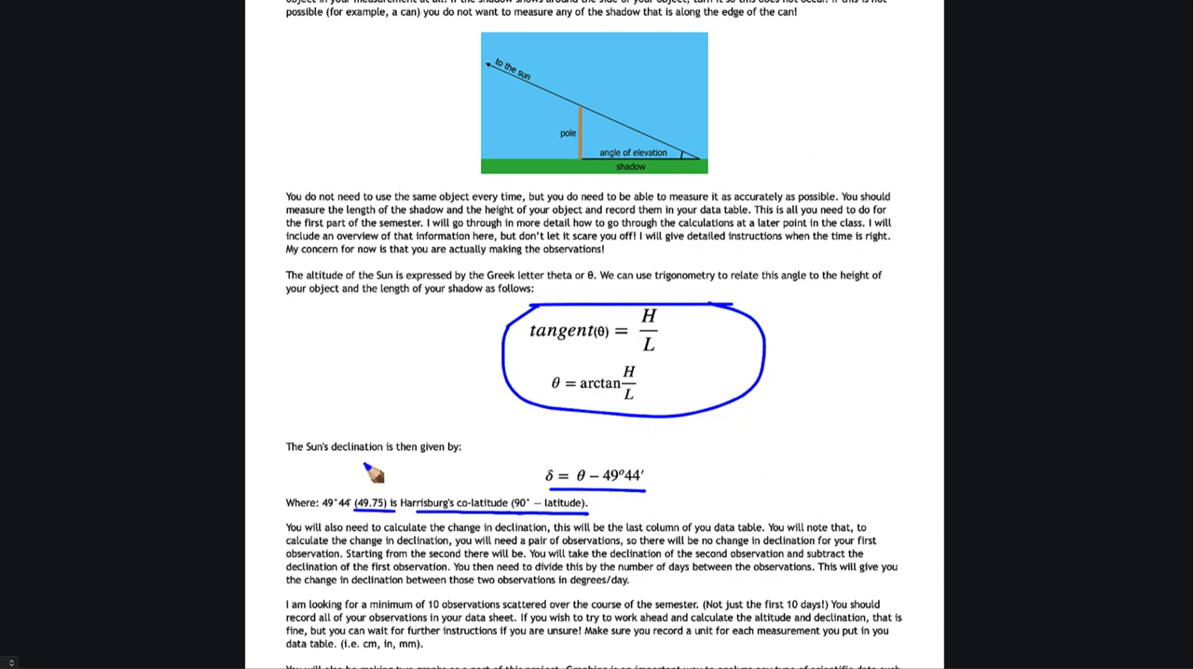
mouse_move(371, 475)
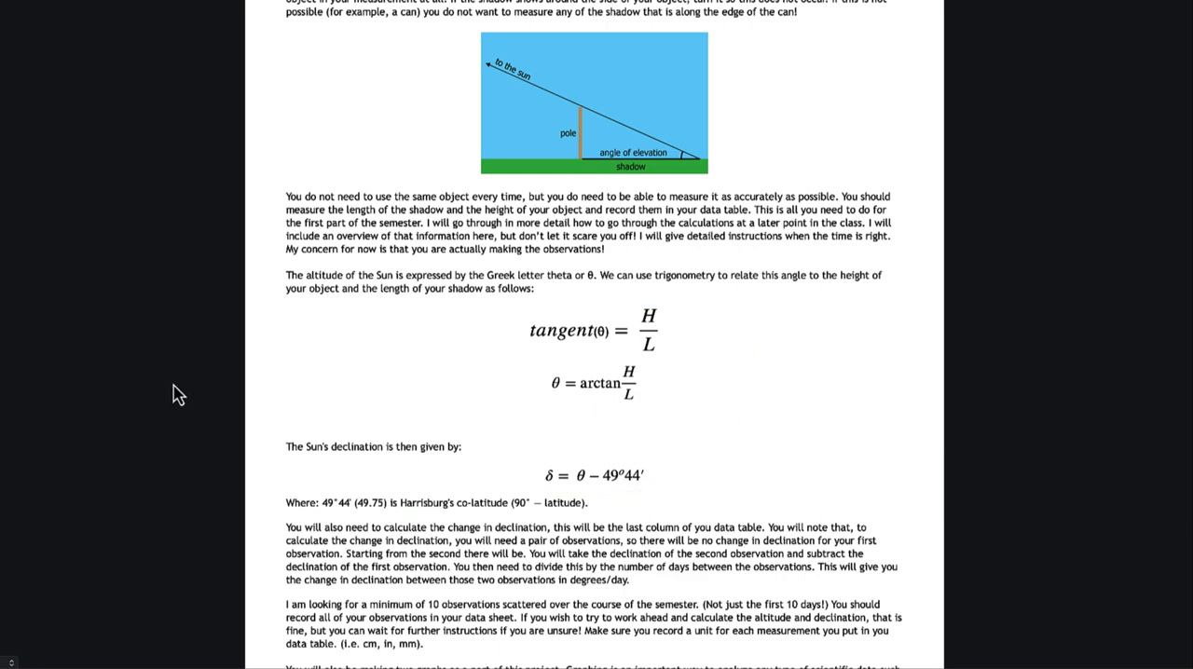
Scroll past Sample questions and Expectations to the Solar Observations Write-Up rubric.
scroll("down", 3)
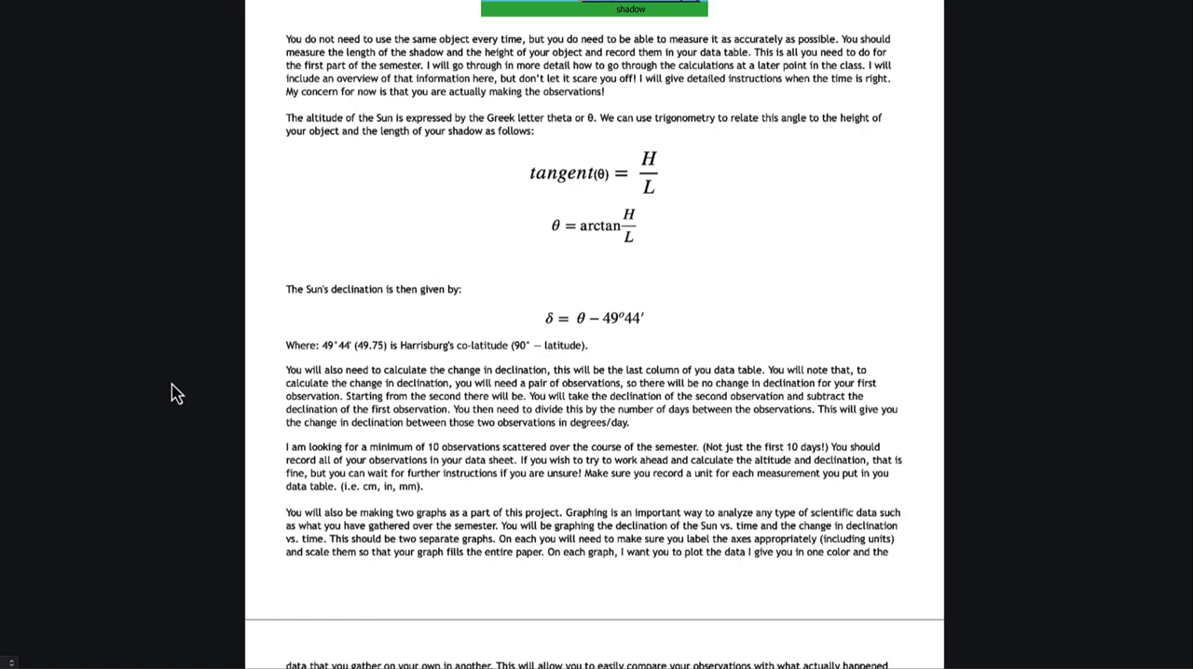
scroll("down", 3)
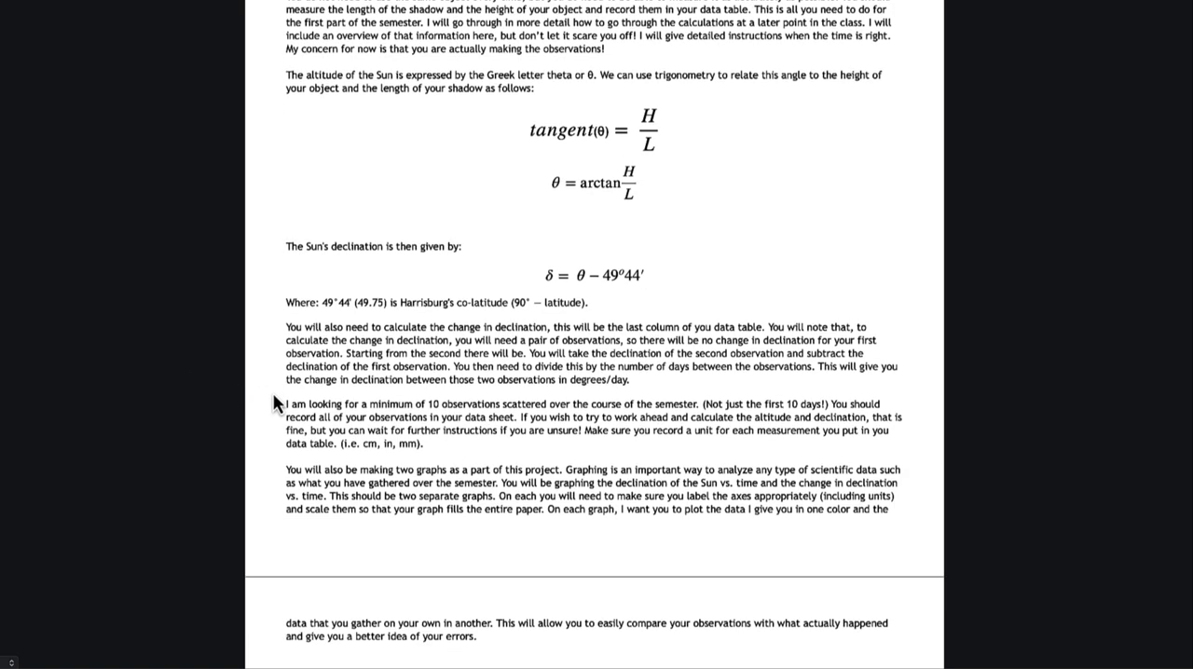
scroll("down", 3)
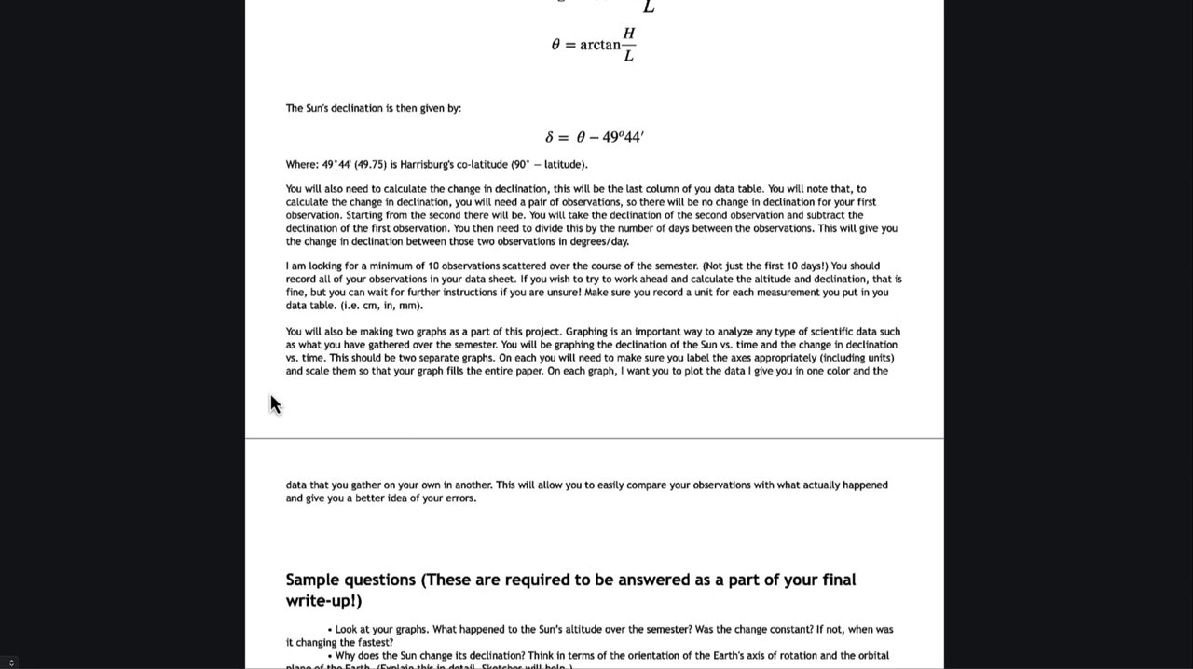
mouse_move(292, 397)
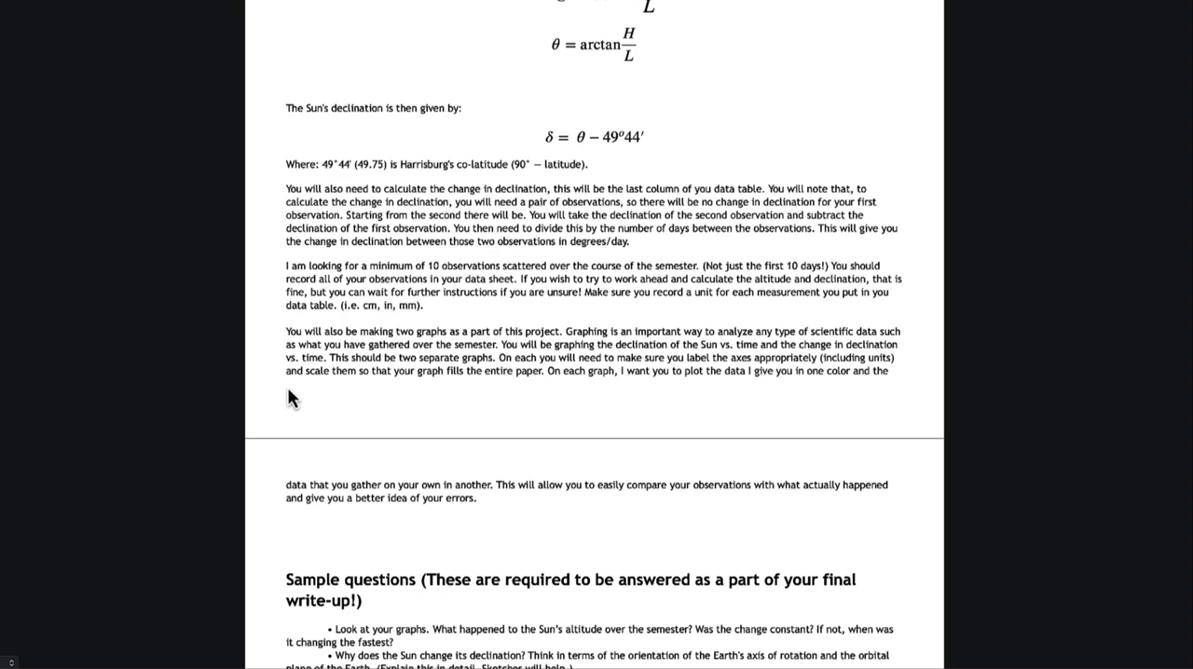
scroll("down", 3)
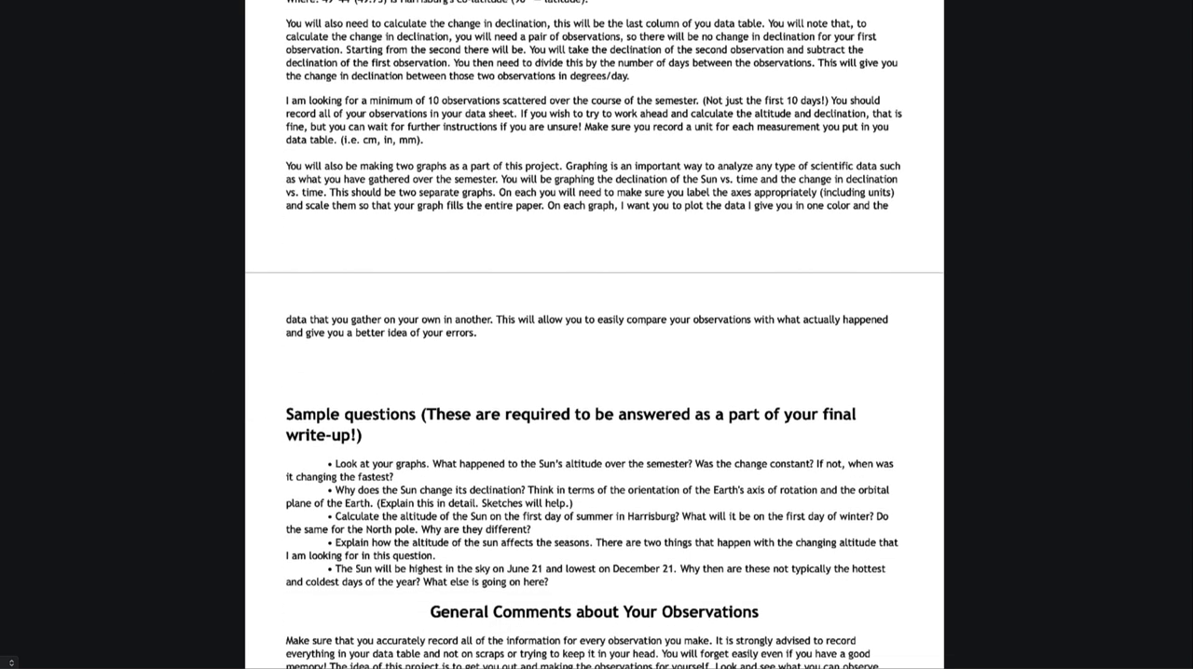
mouse_move(287, 429)
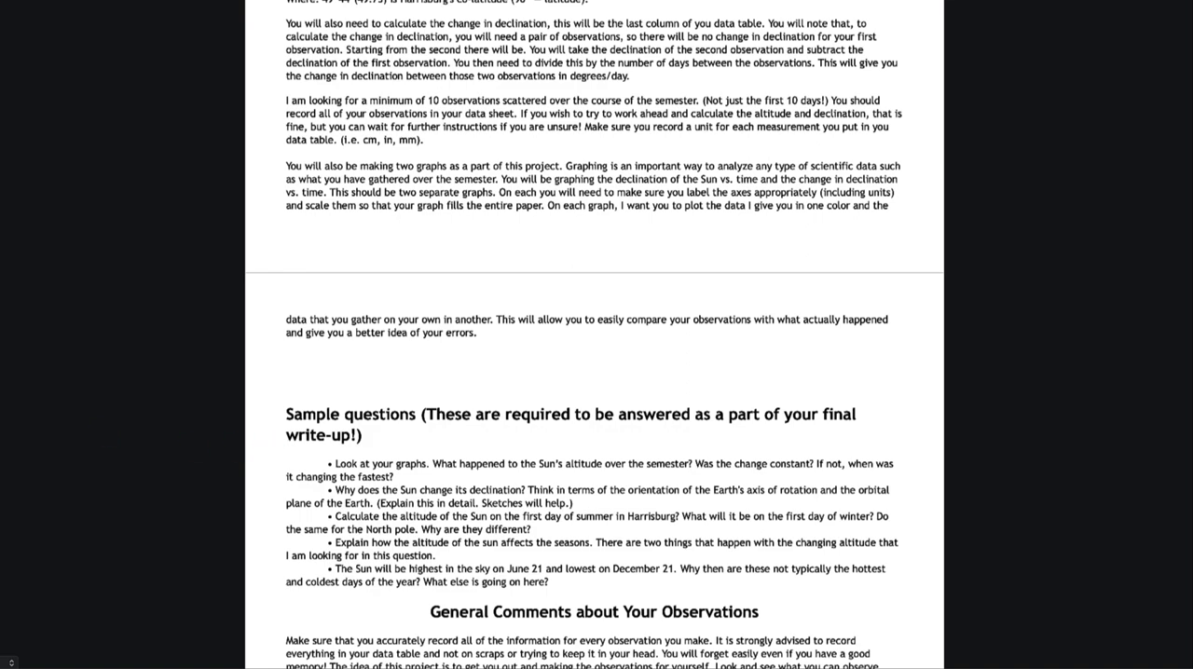
scroll("down", 3)
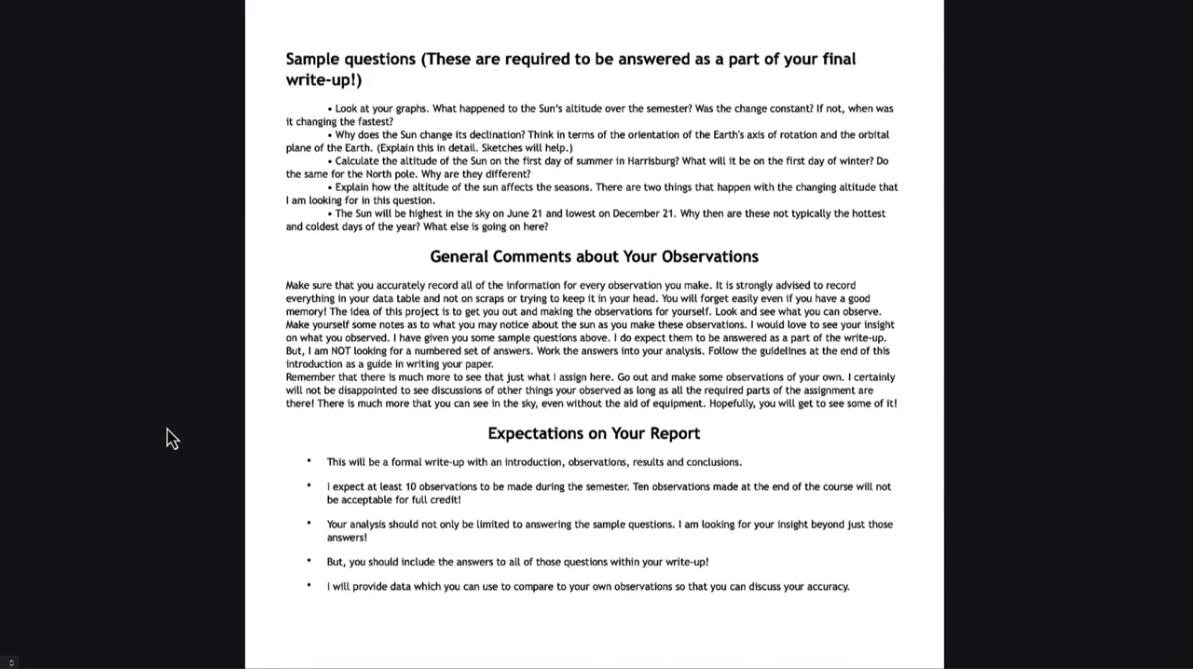
scroll("down", 3)
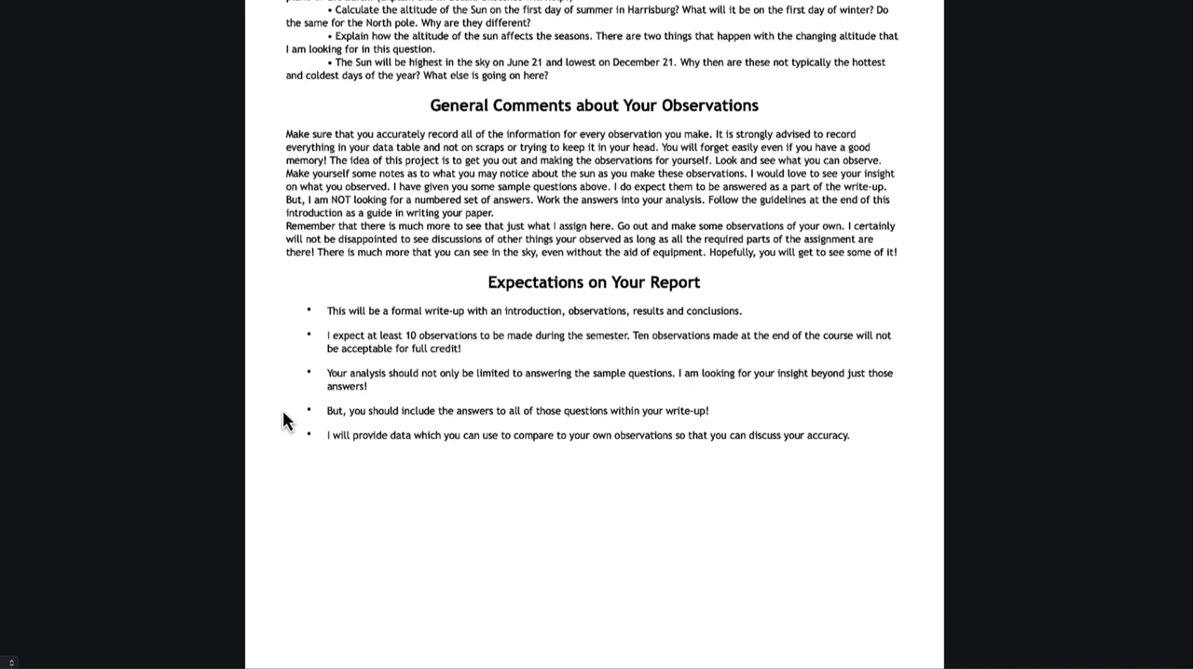
scroll("down", 3)
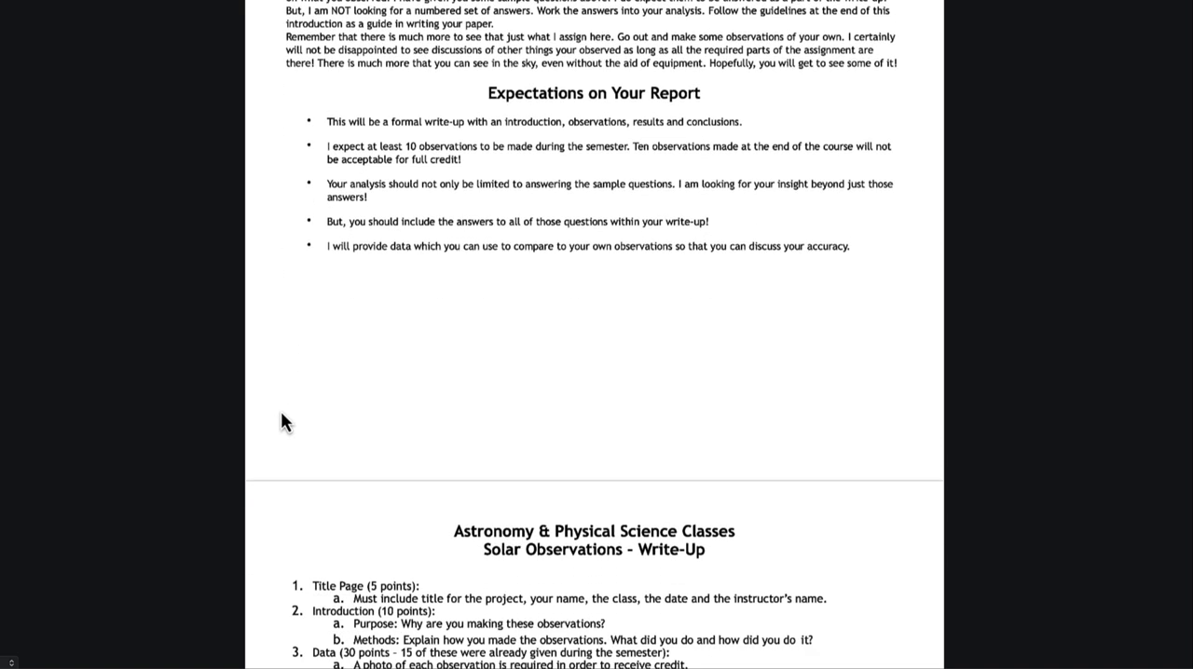
scroll("down", 3)
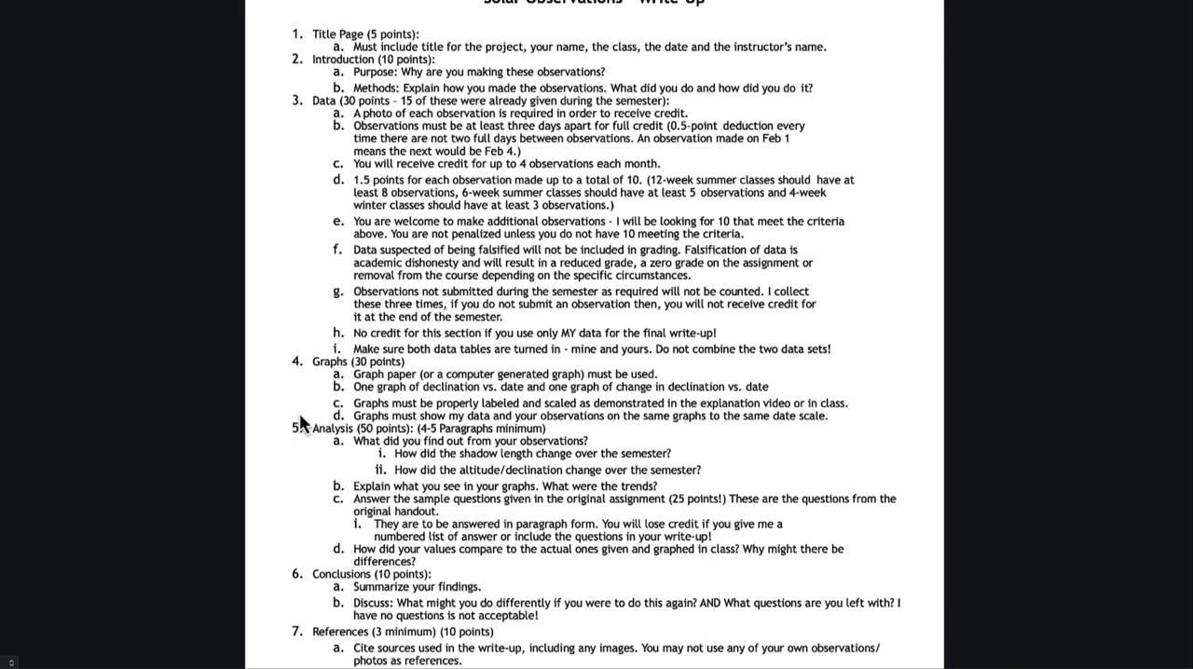
scroll("up", 3)
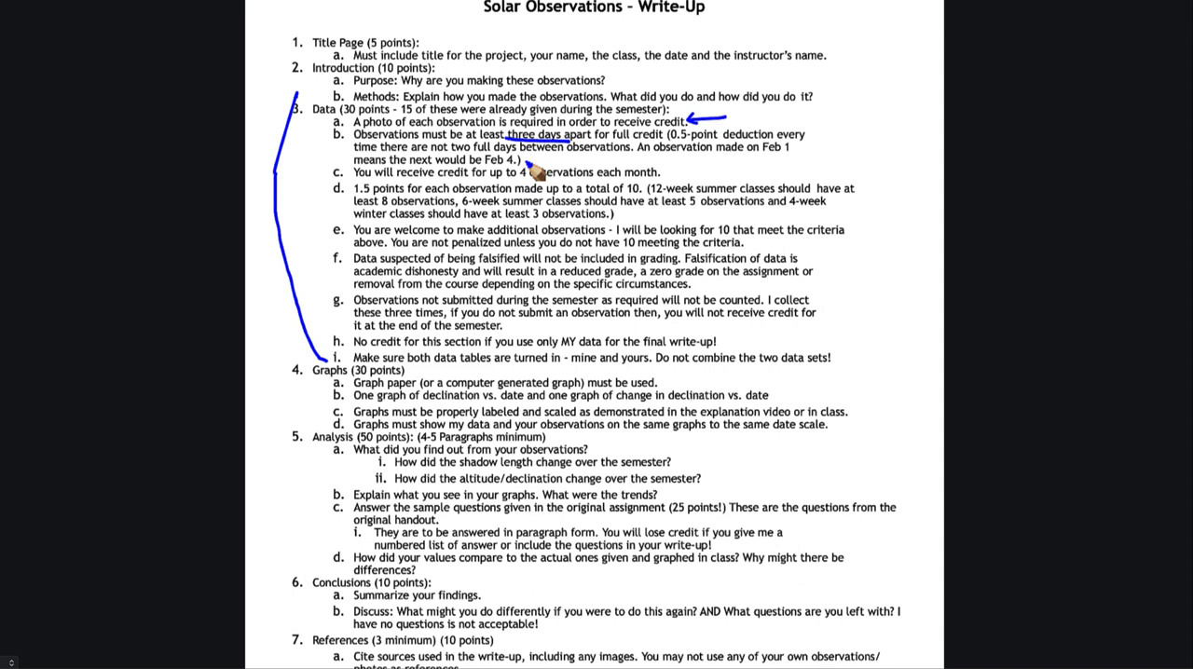
mouse_move(760, 168)
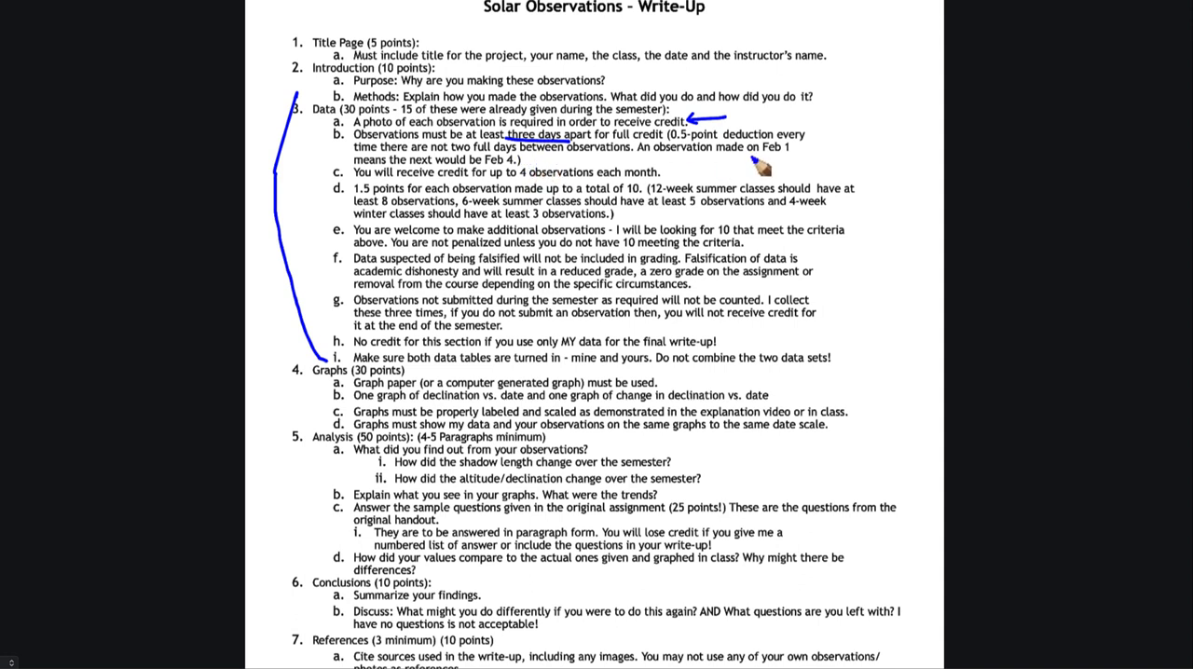
mouse_move(788, 168)
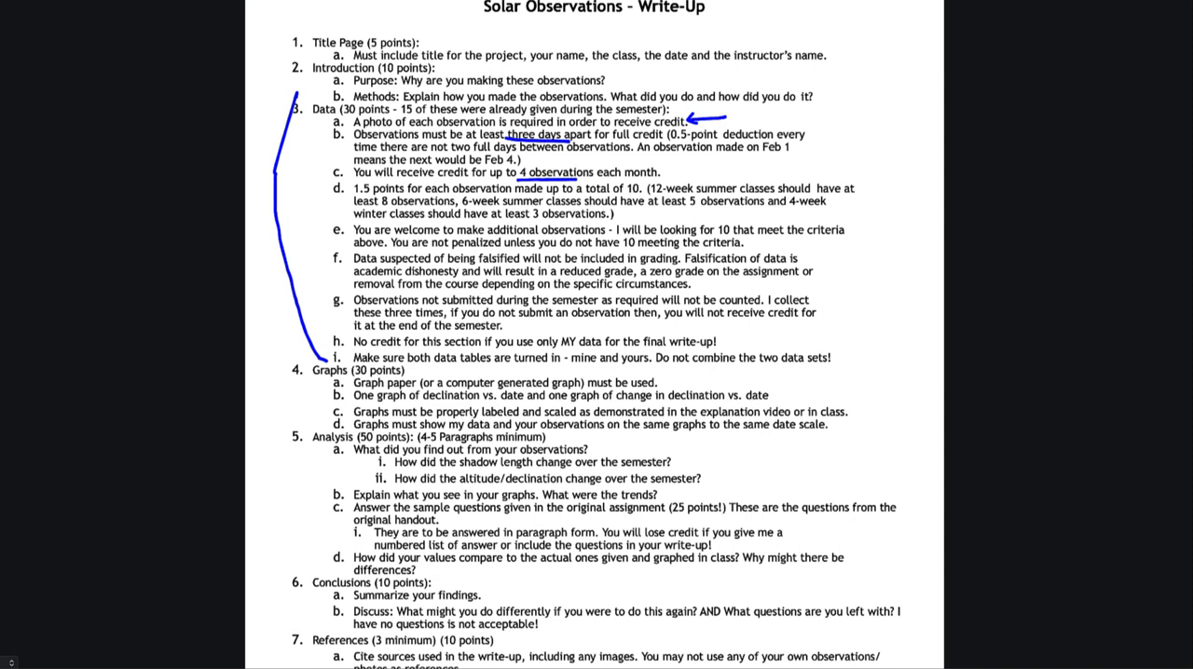
mouse_move(690, 213)
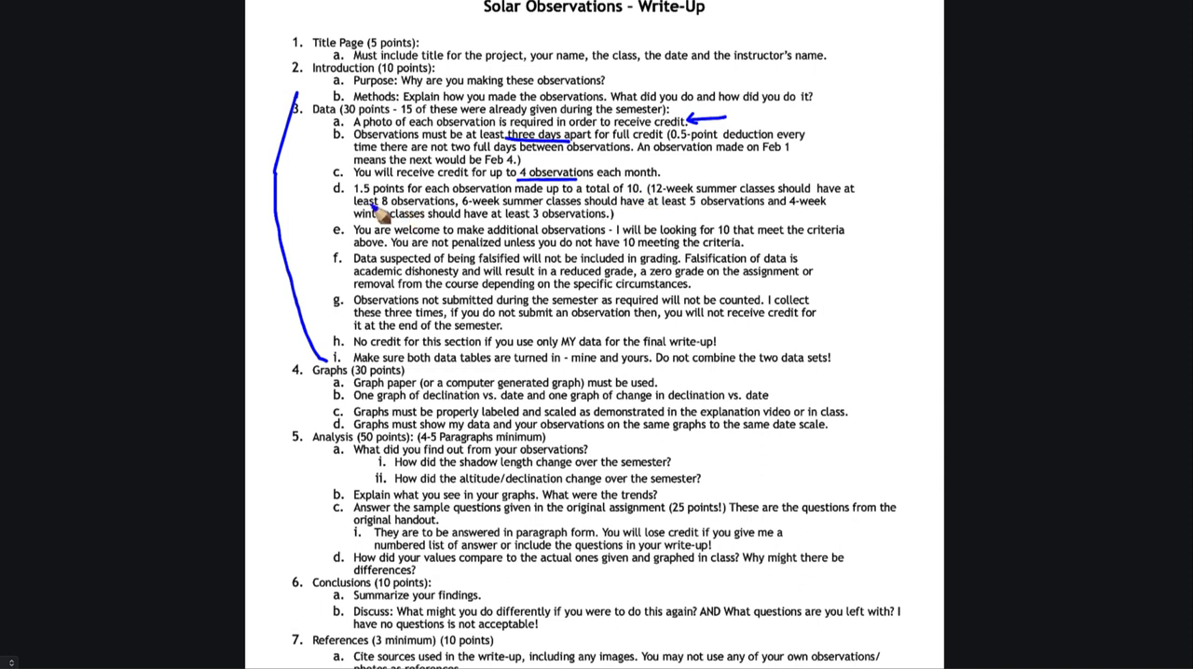
mouse_move(697, 223)
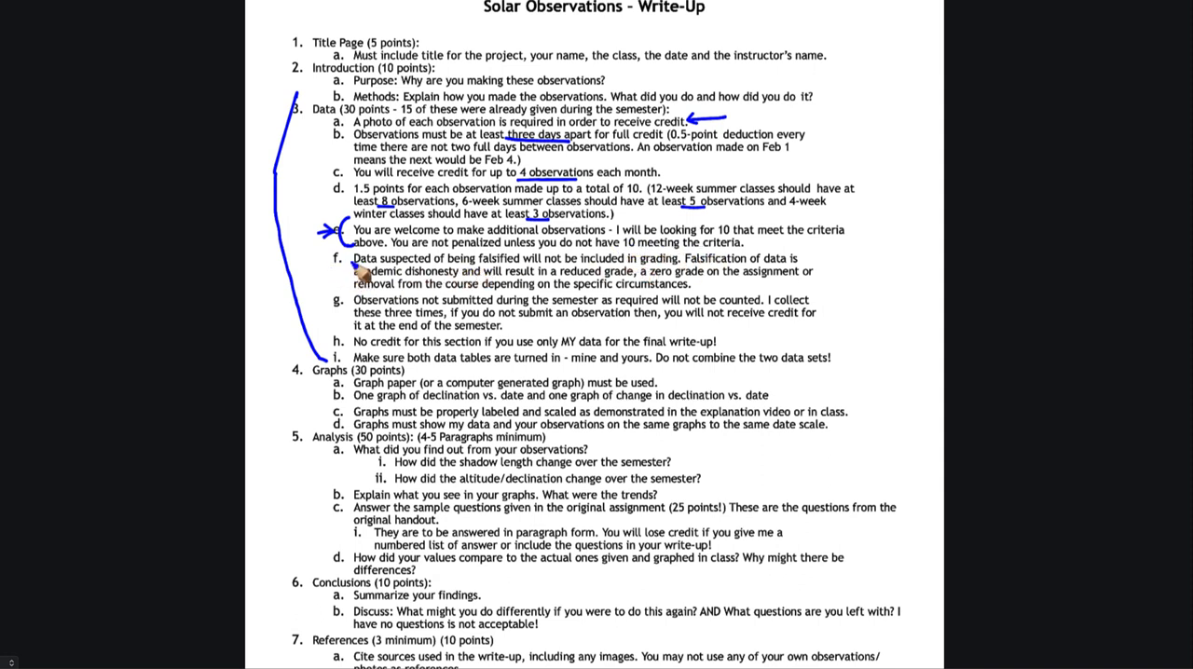
Draw an X beside the falsified-data rule in the Data section.
left_click_drag(320, 257, 350, 283)
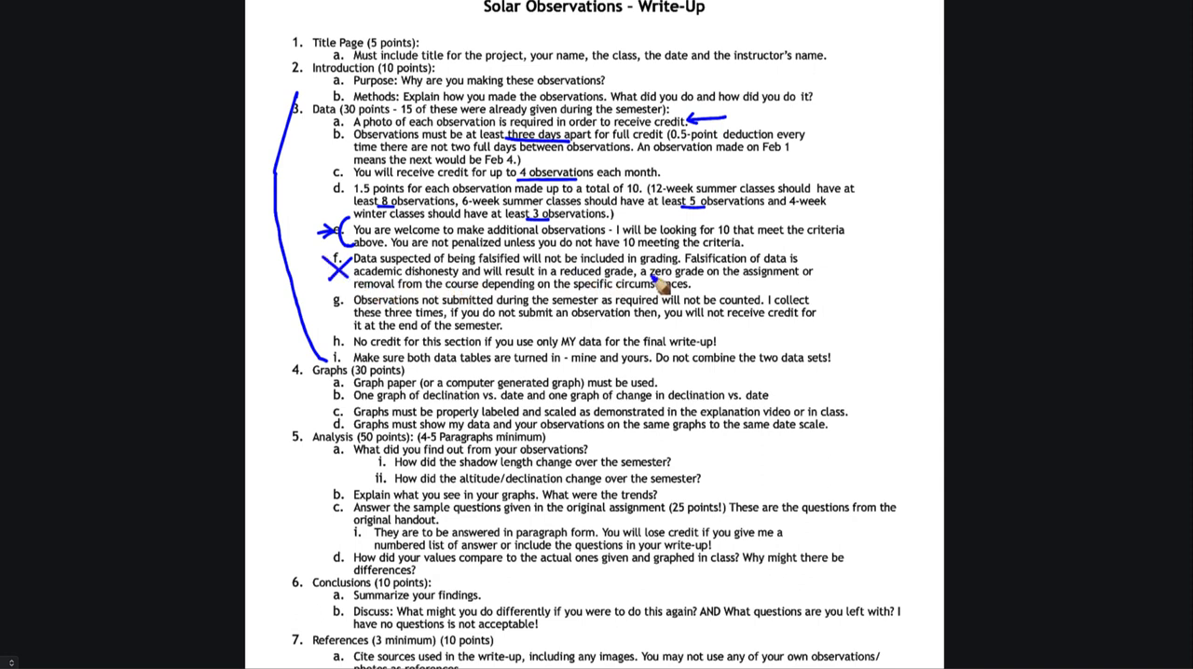
mouse_move(698, 287)
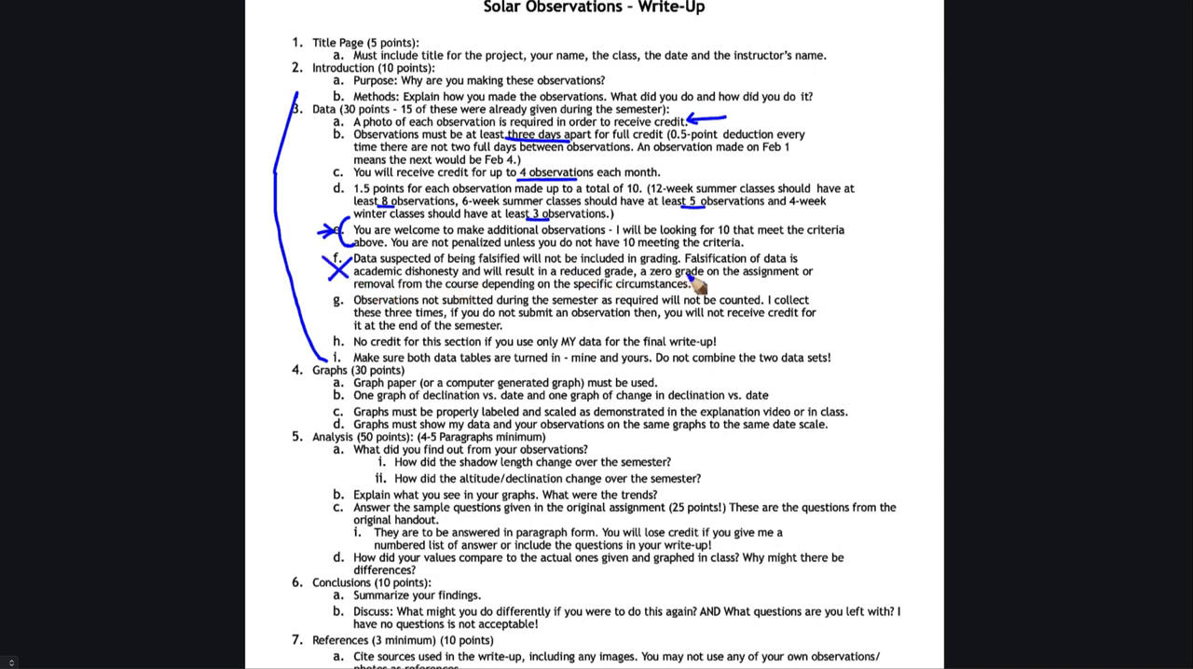
mouse_move(407, 111)
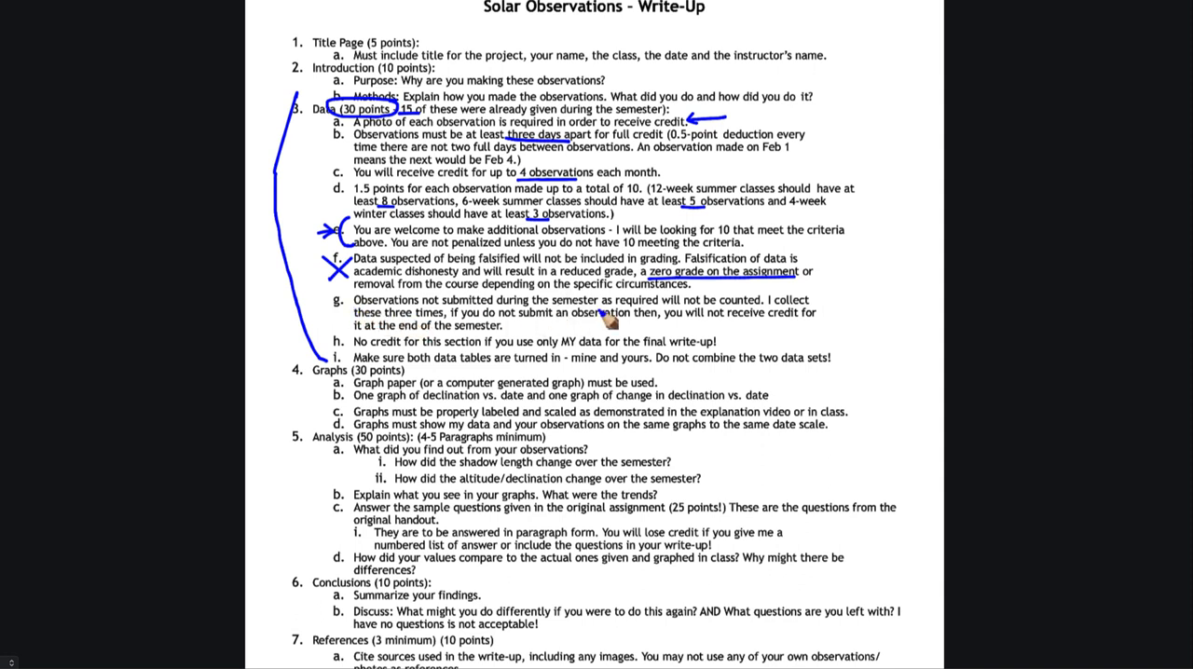
mouse_move(526, 320)
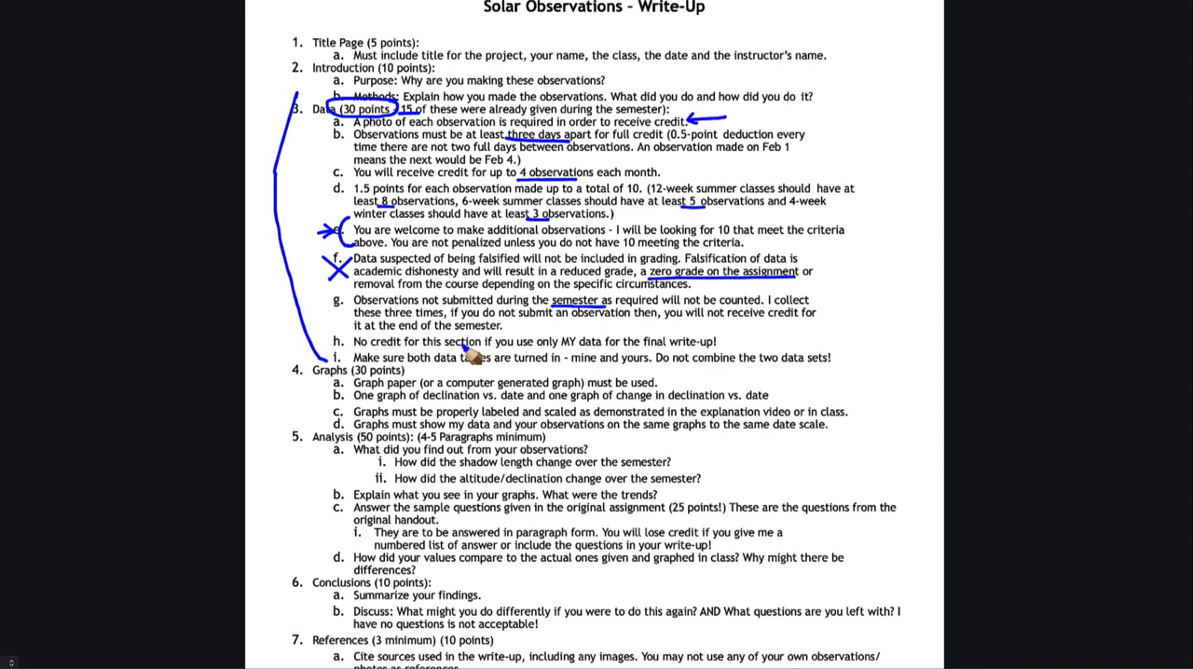
mouse_move(419, 326)
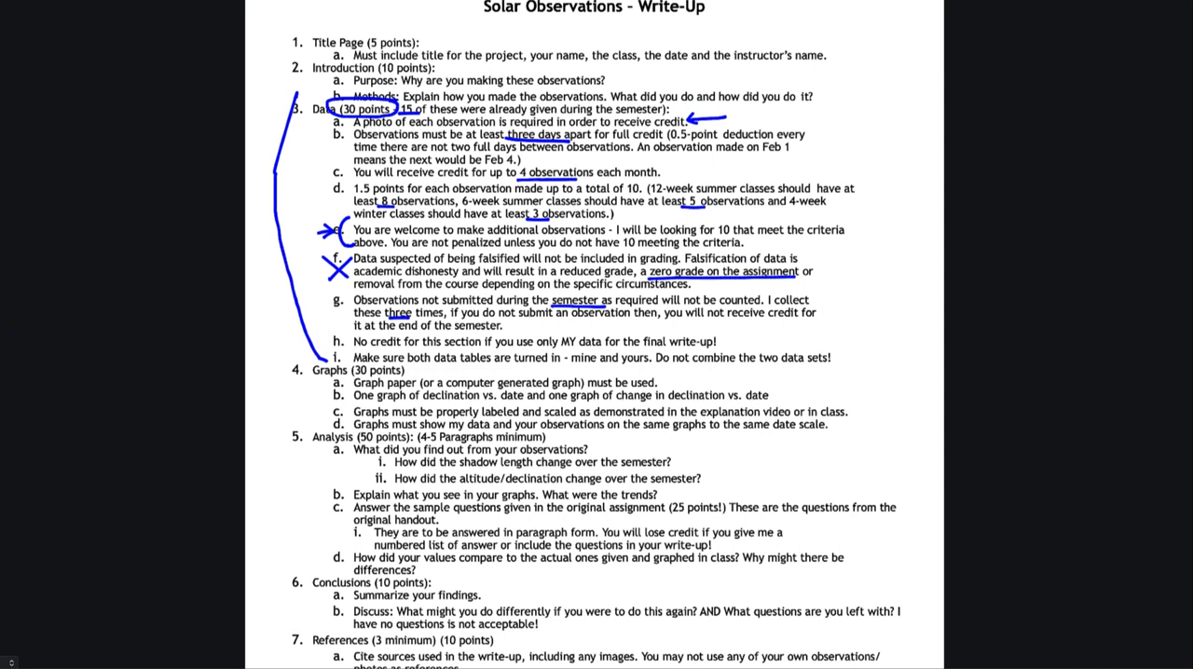
mouse_move(265, 319)
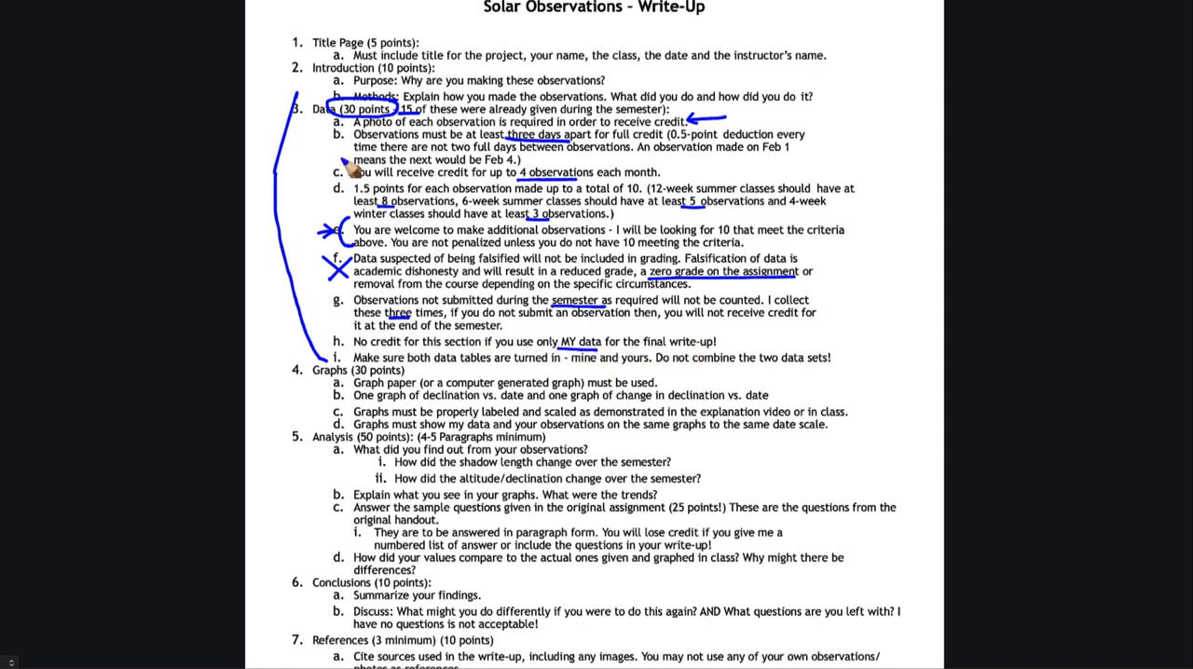
mouse_move(358, 244)
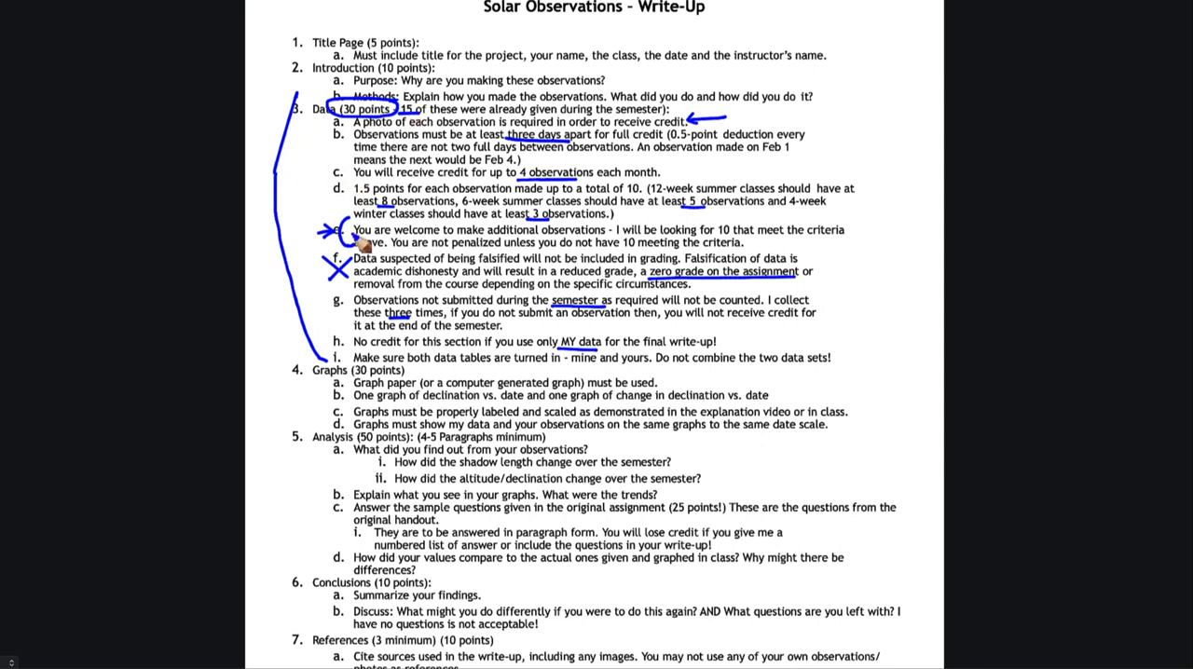
mouse_move(494, 366)
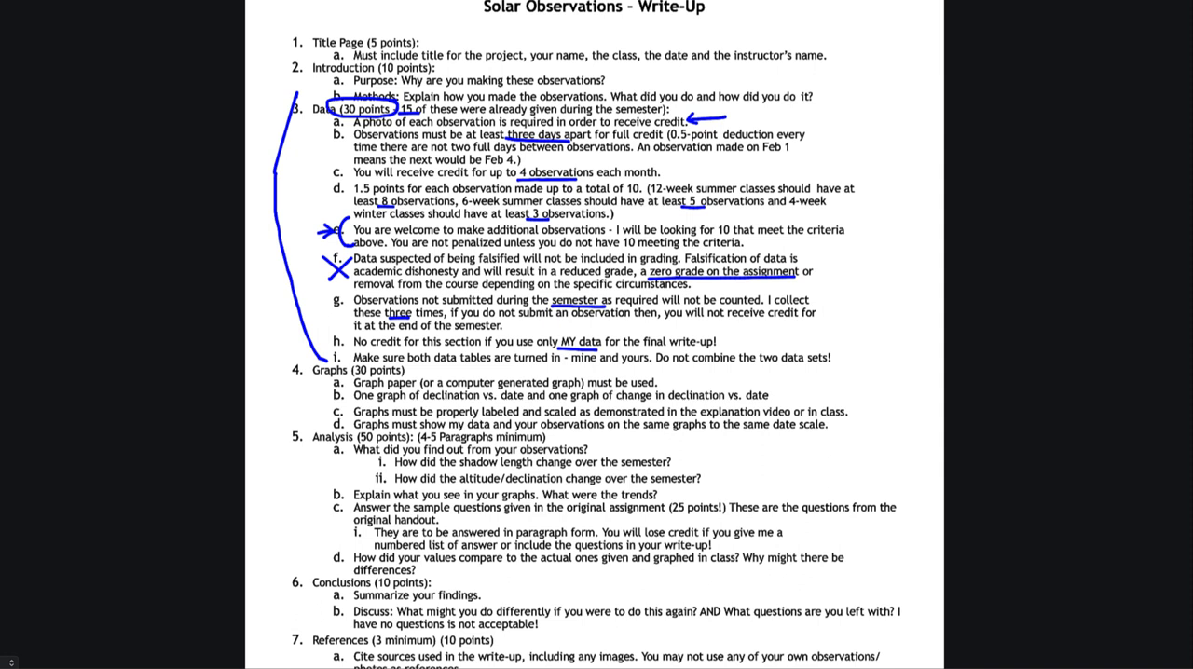
Scroll down to the blank Solar Altitude Observations data table.
scroll("down", 3)
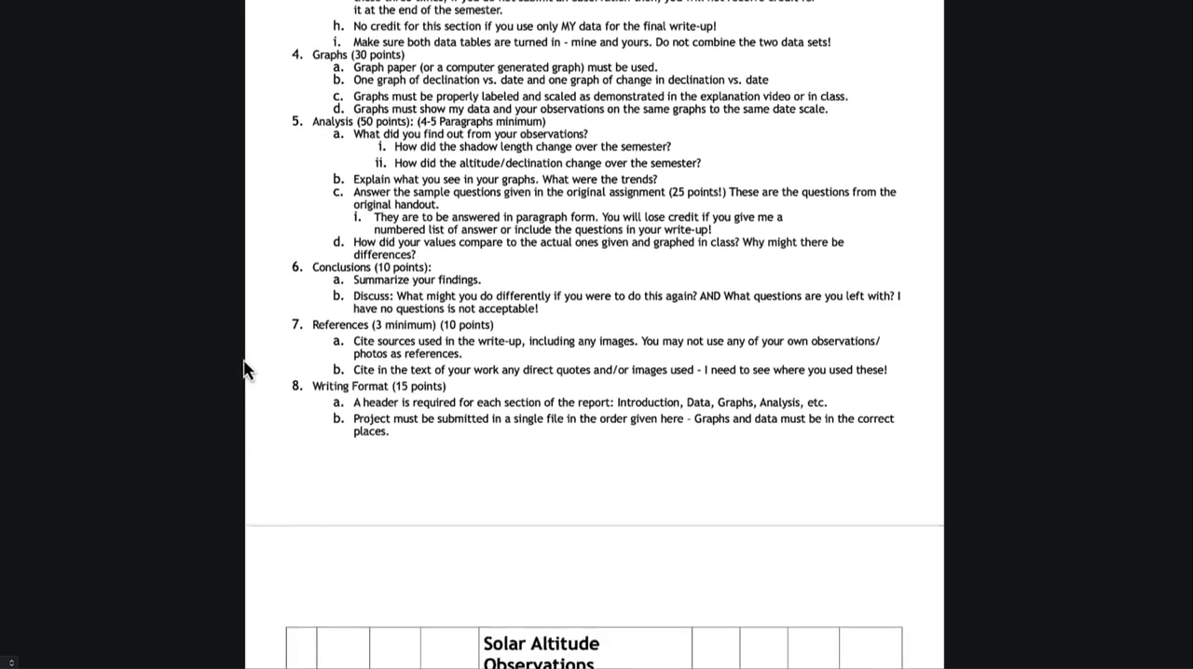
scroll("down", 3)
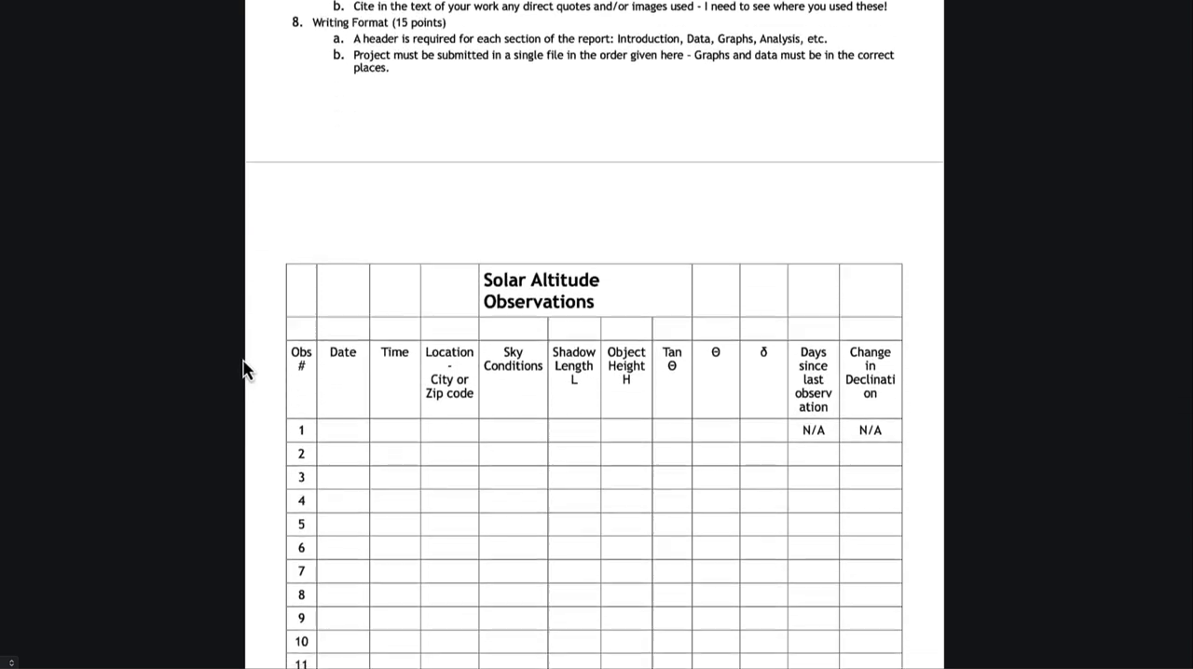
scroll("down", 3)
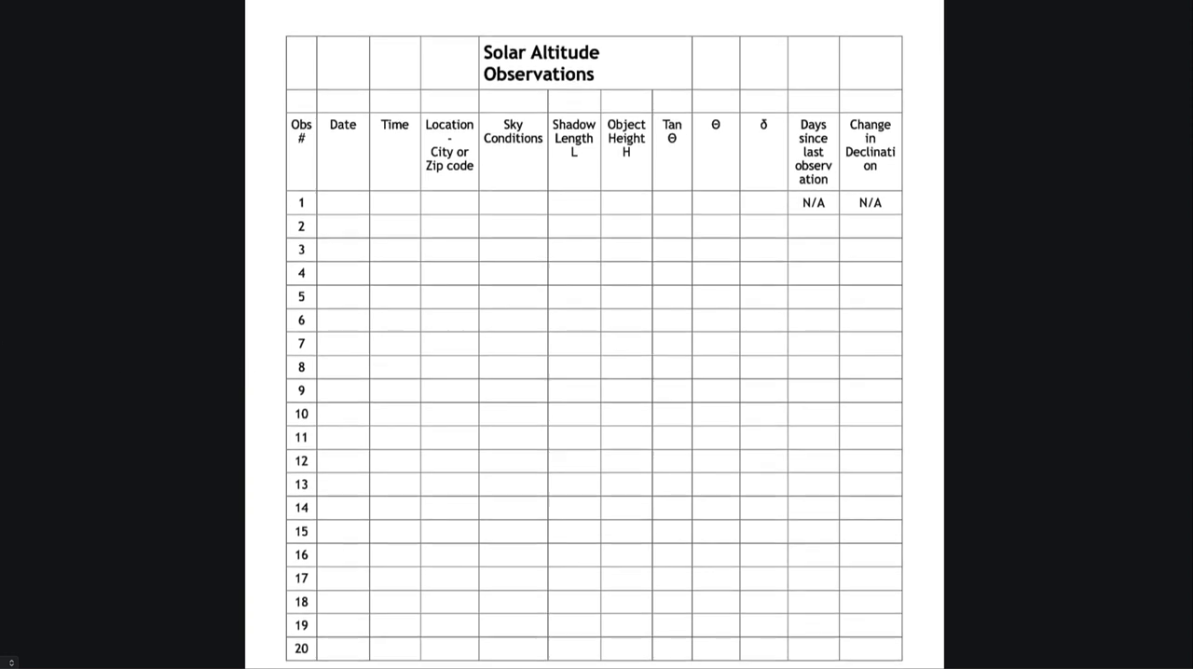
mouse_move(212, 246)
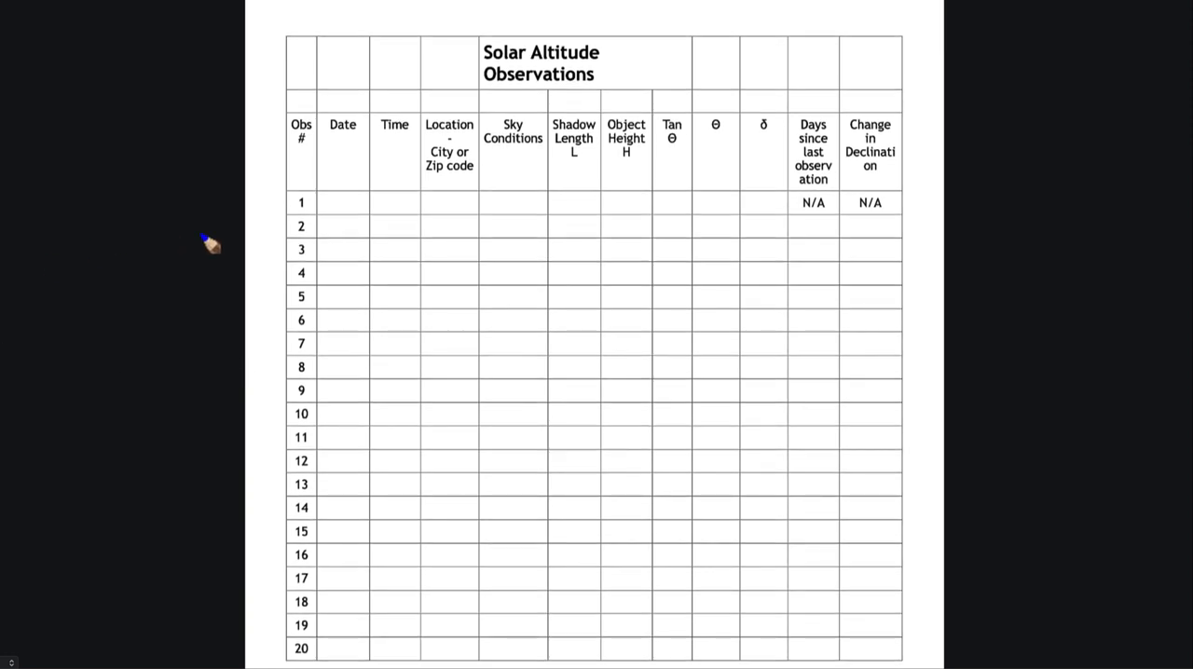
mouse_move(343, 177)
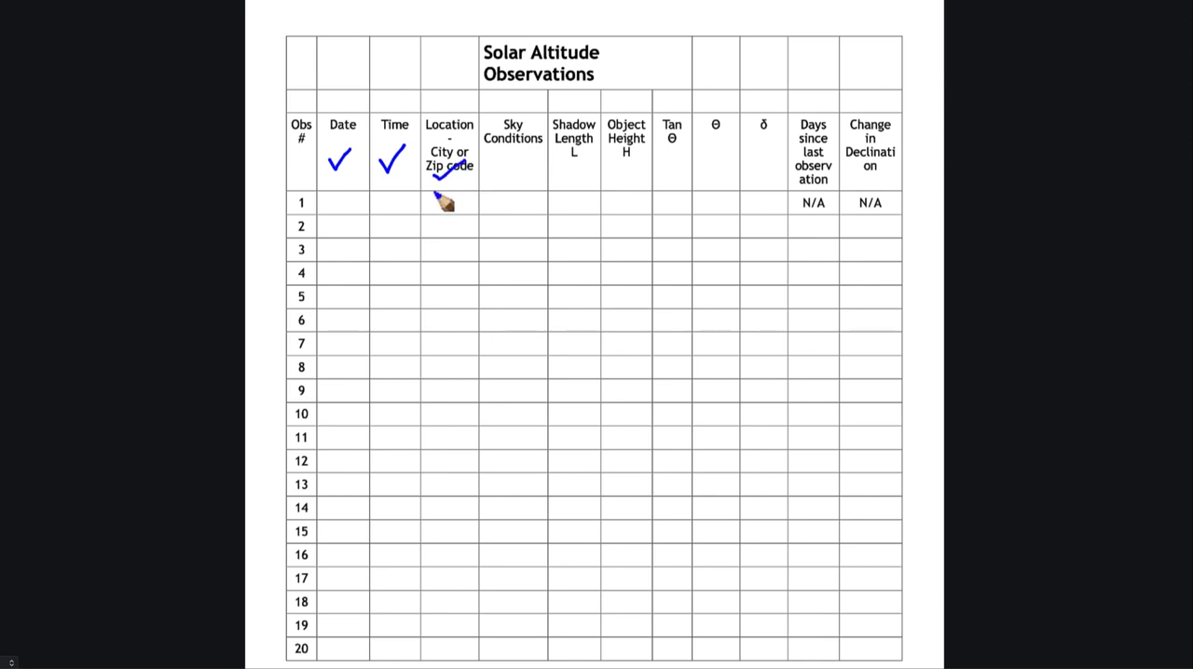
mouse_move(457, 183)
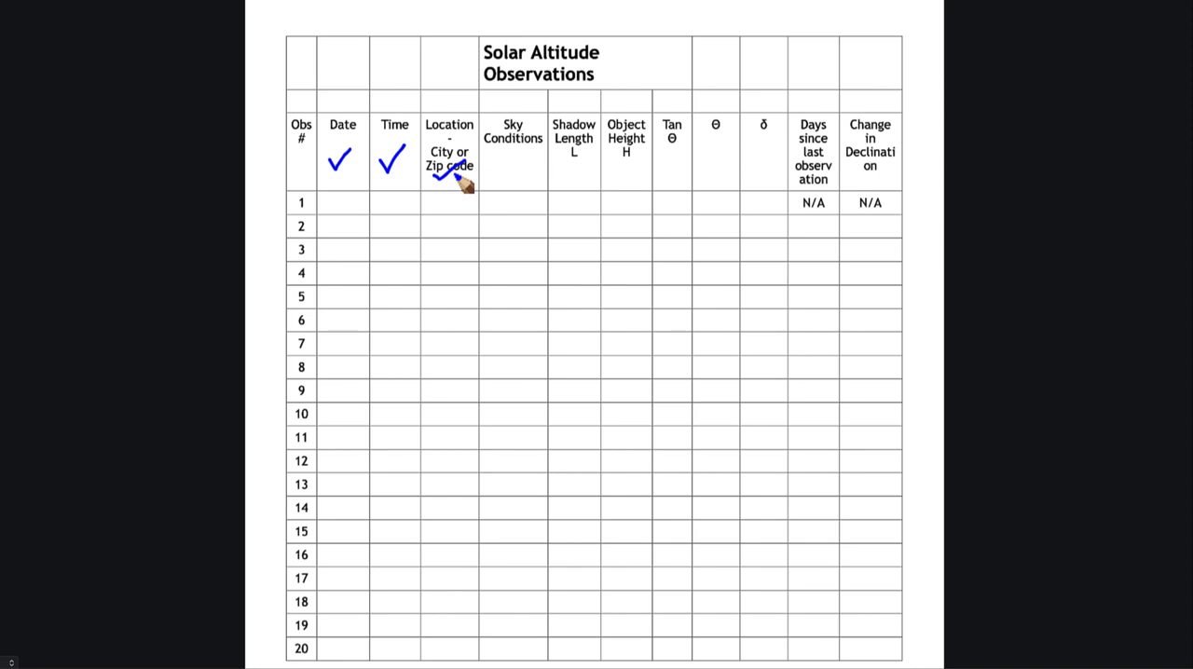
mouse_move(464, 198)
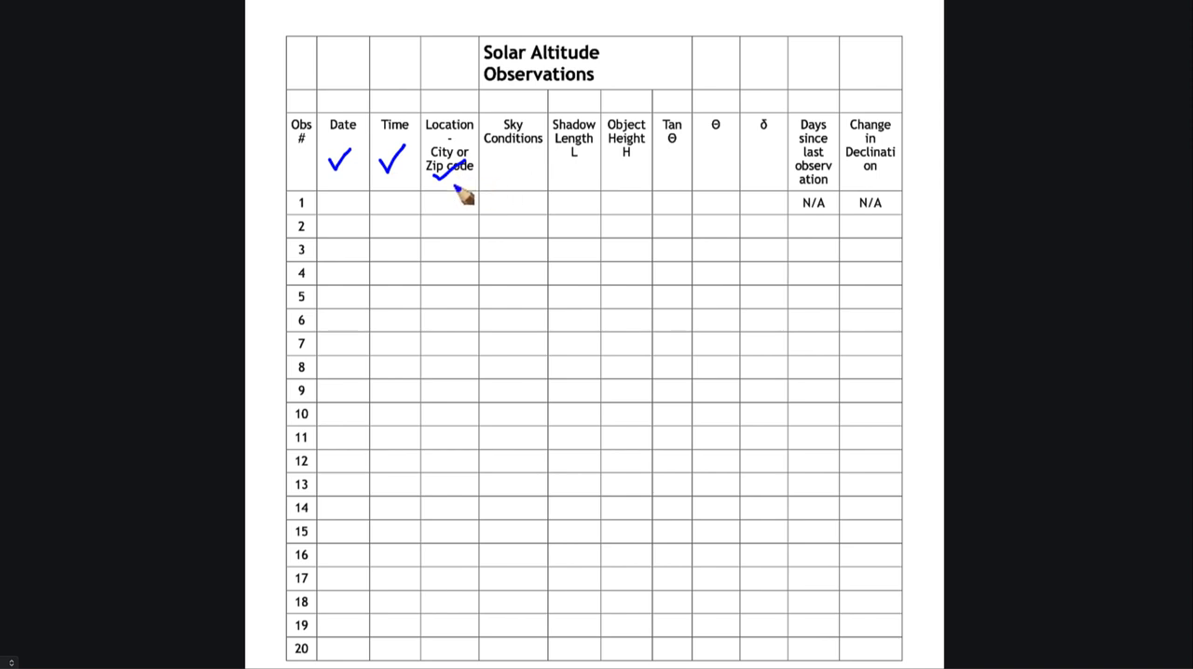
mouse_move(463, 231)
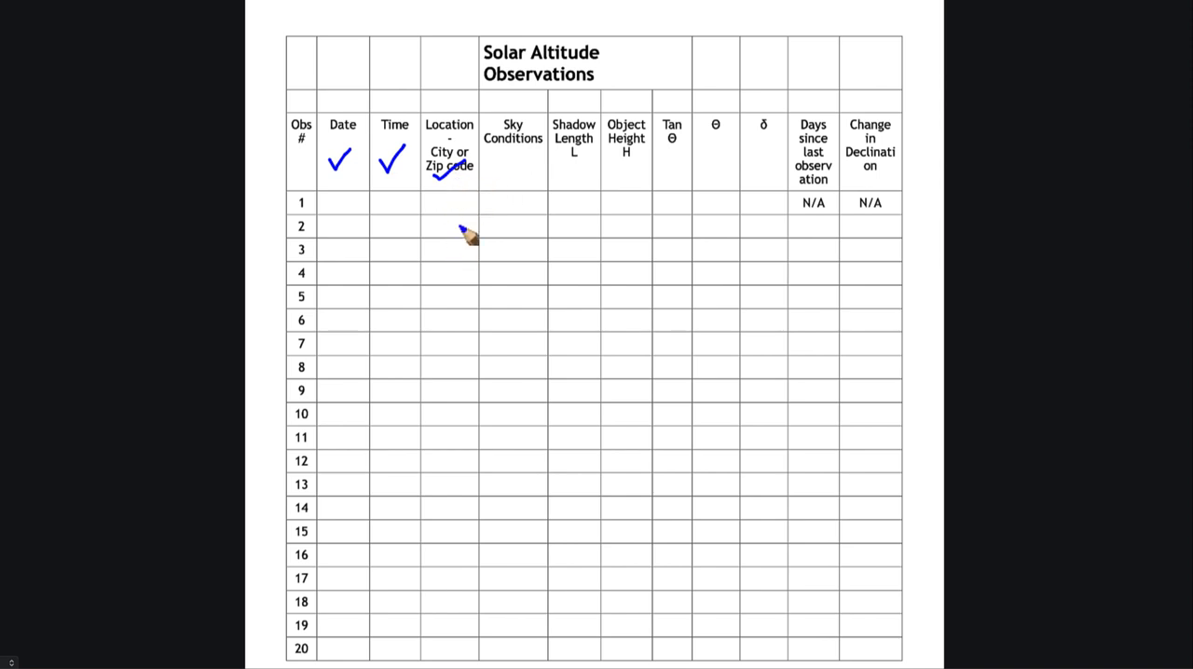
mouse_move(475, 250)
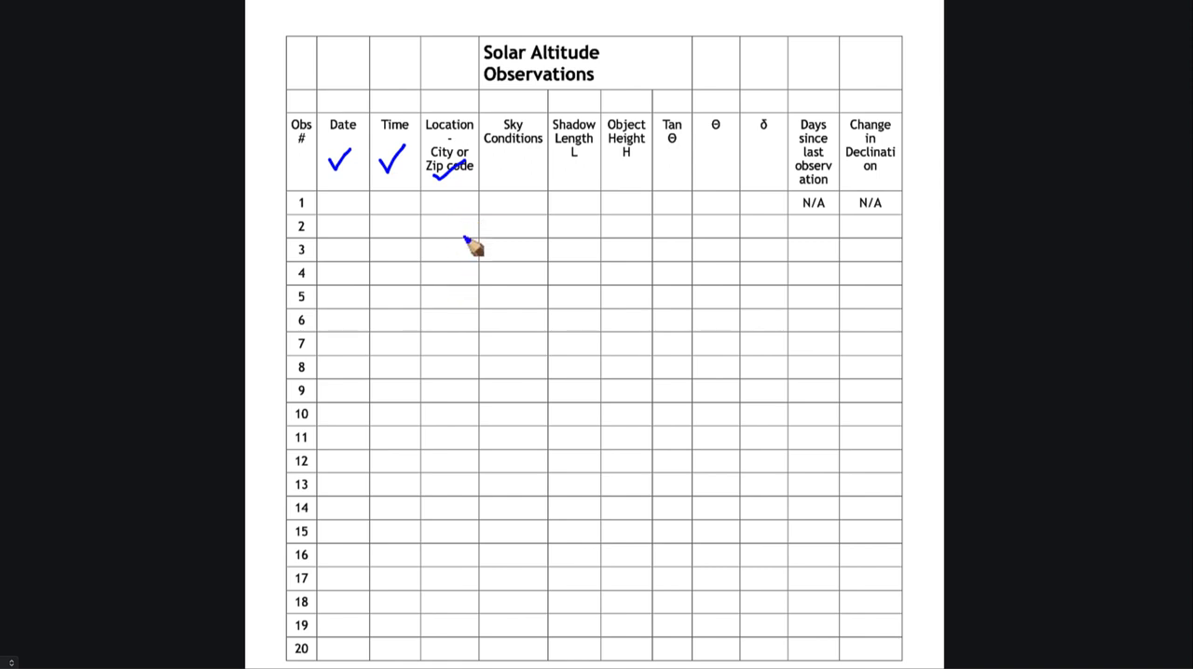
mouse_move(512, 187)
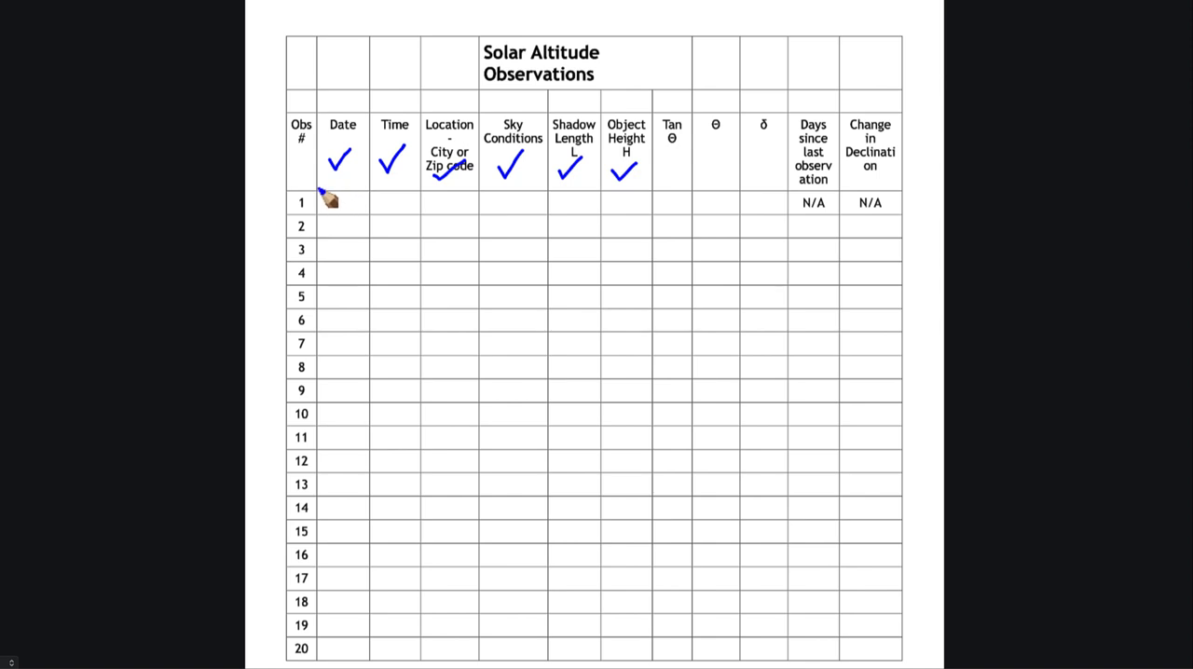
Underline the ticked column headers from Date to Object Height.
left_click_drag(321, 186, 653, 187)
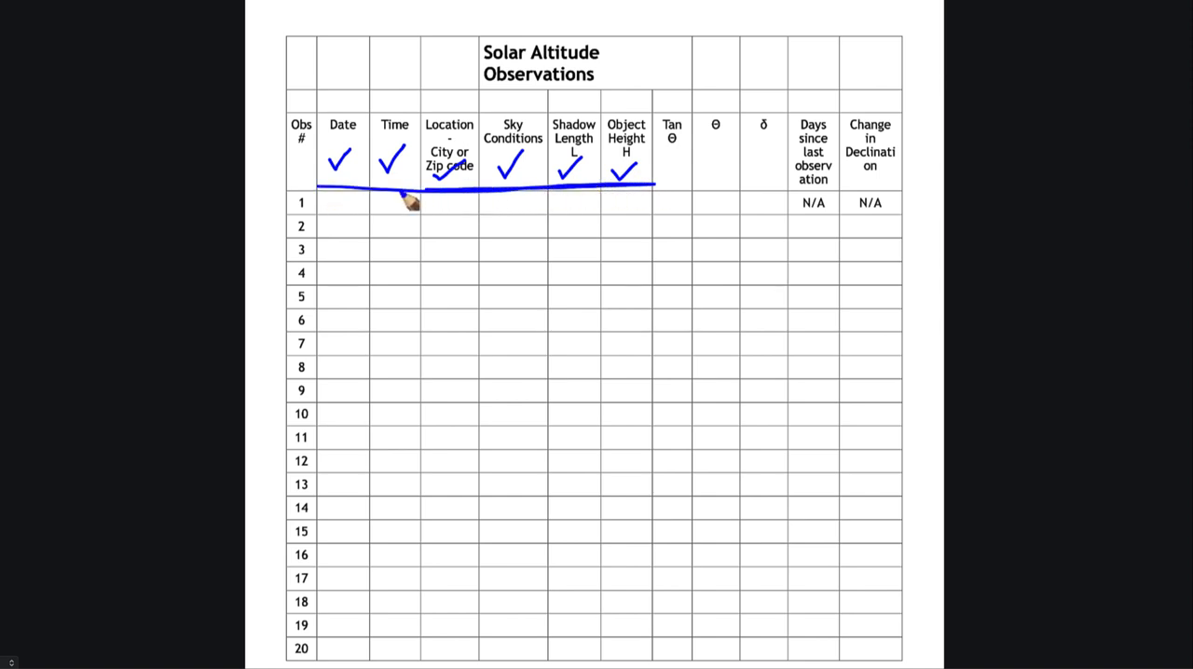